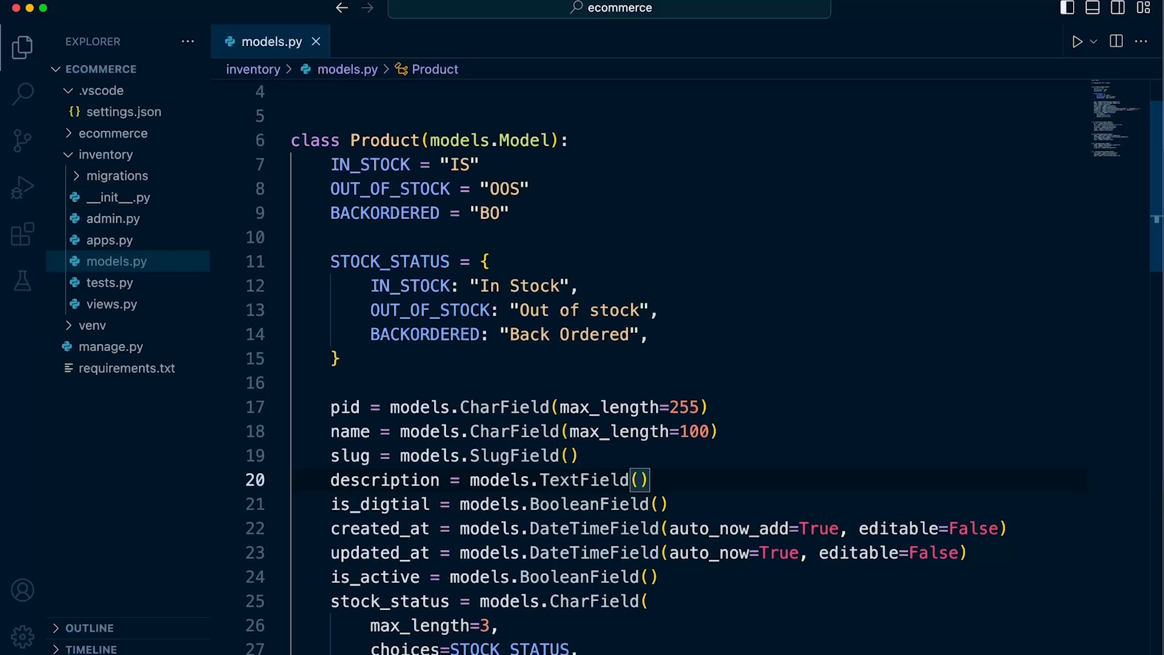
# Append null=False, blank=False after max_length=255 in the Product pid CharField.
pyautogui.scroll(-3)
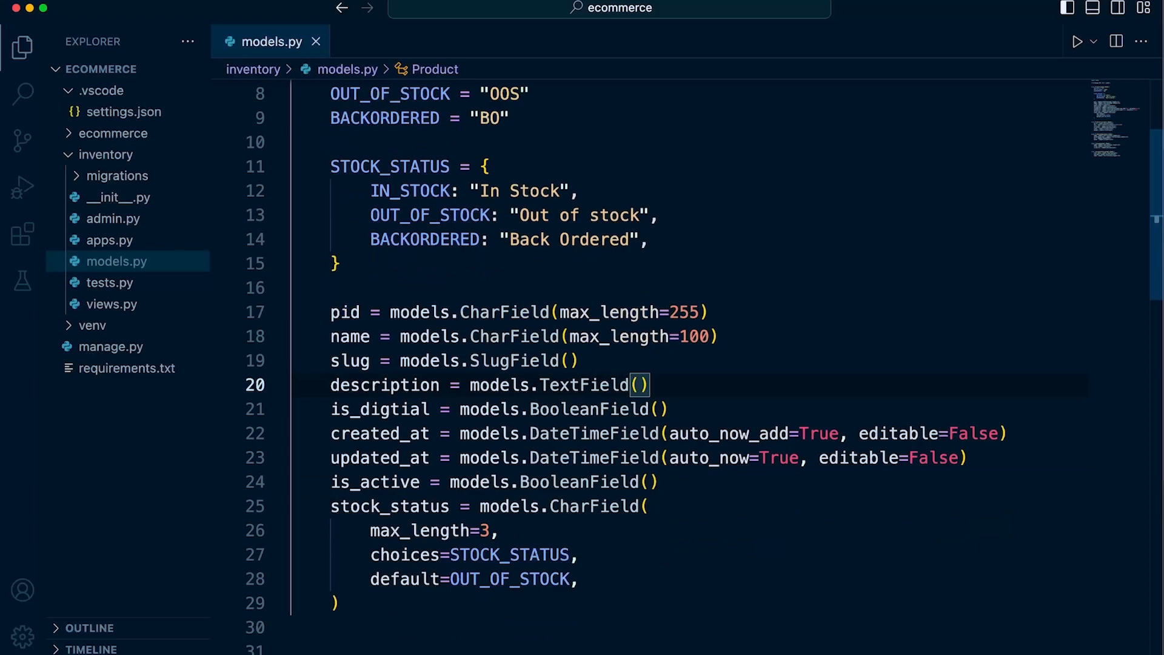
pyautogui.moveTo(331, 311); pyautogui.dragTo(338, 603)
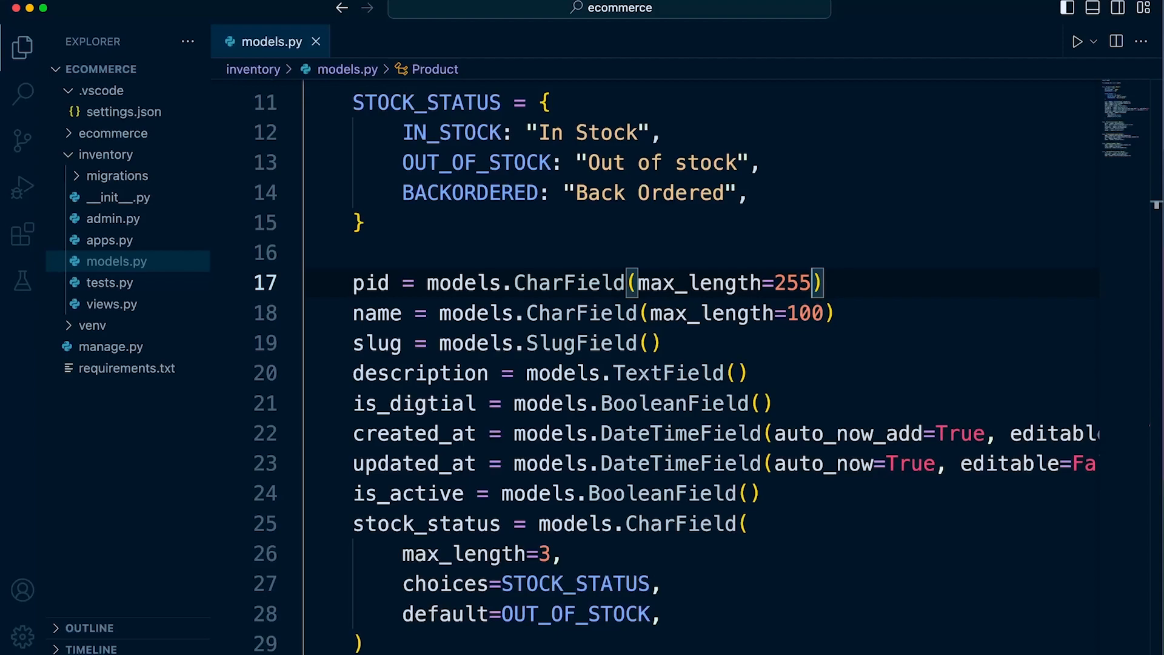
pyautogui.moveTo(581, 313)
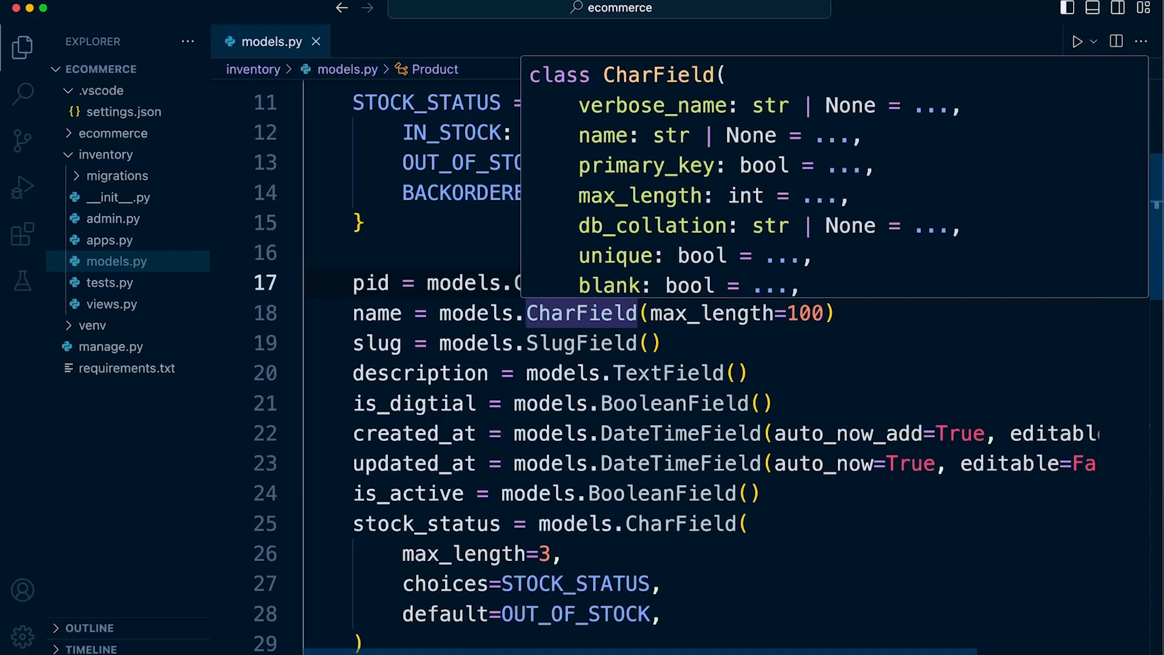
pyautogui.click(651, 403)
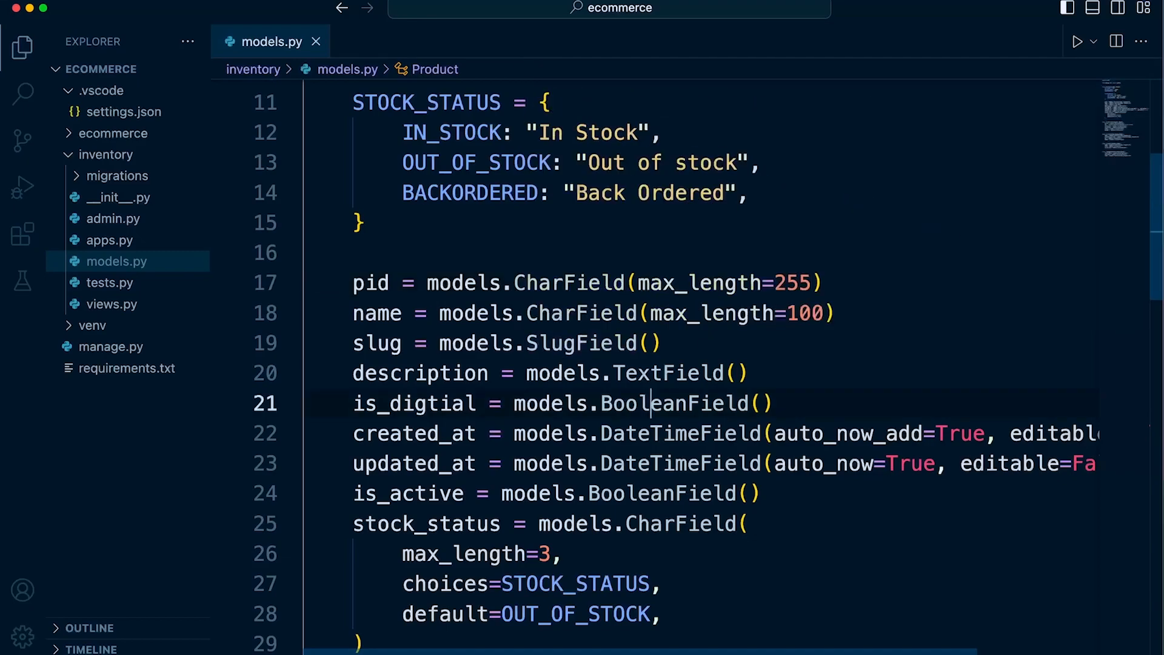
pyautogui.doubleClick(675, 403)
pyautogui.write(', ')
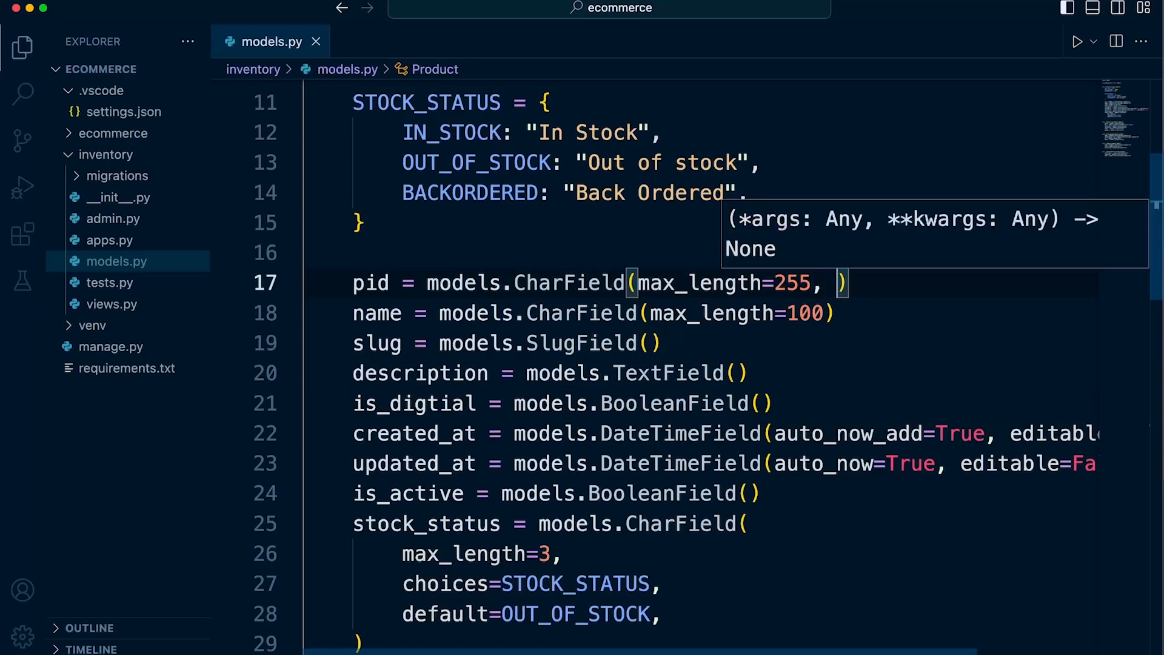
pyautogui.write('null=False, blank=False')
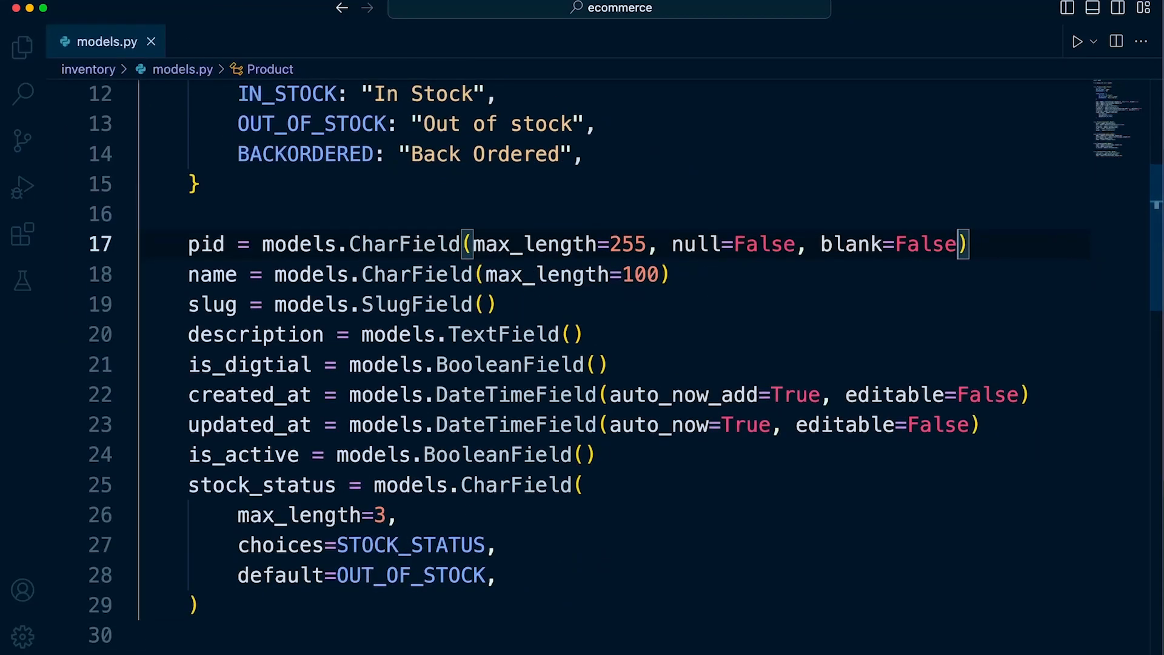
# Change pid's null=False to null=True, keeping blank=False.
pyautogui.doubleClick(207, 244)
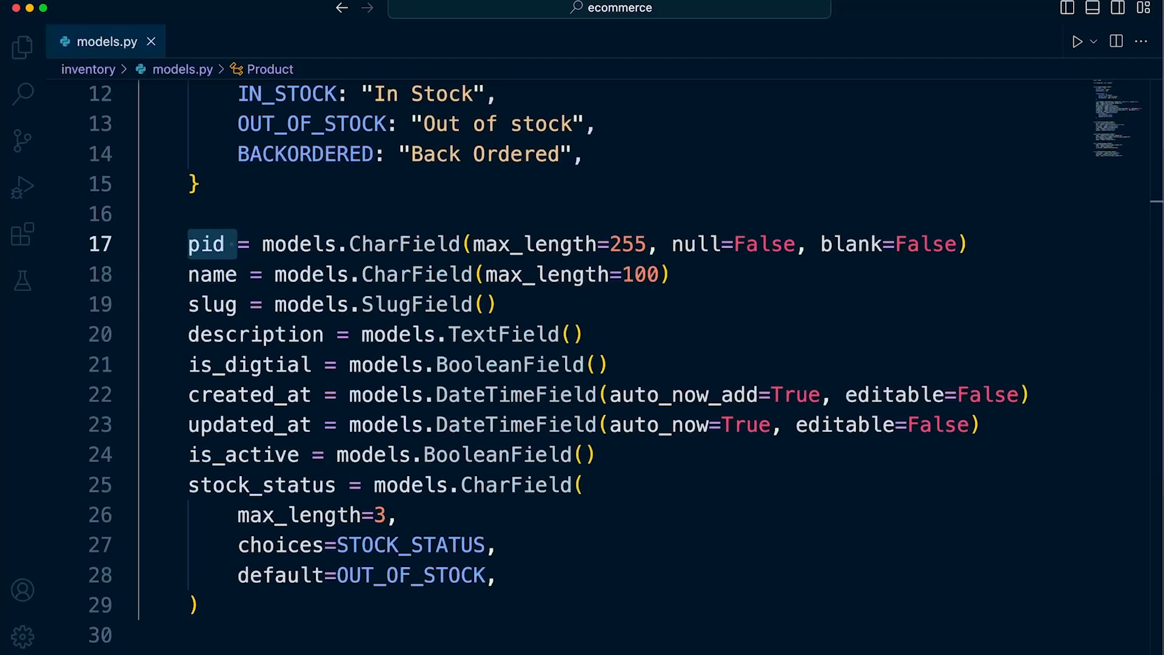
pyautogui.click(206, 244)
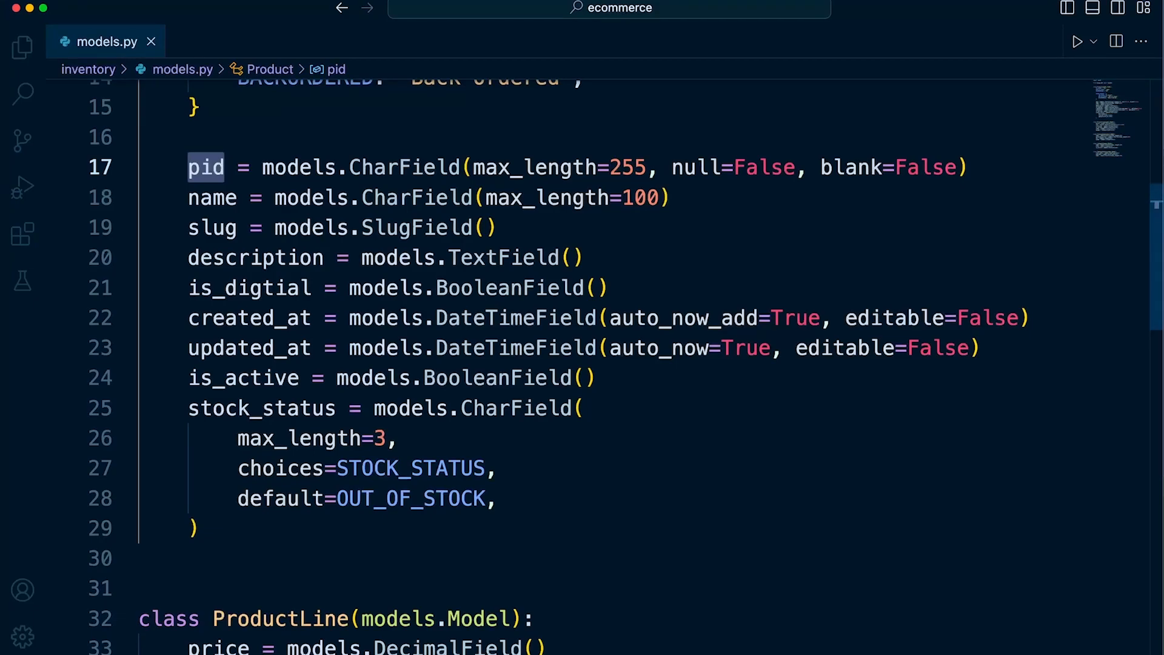
pyautogui.write('True')
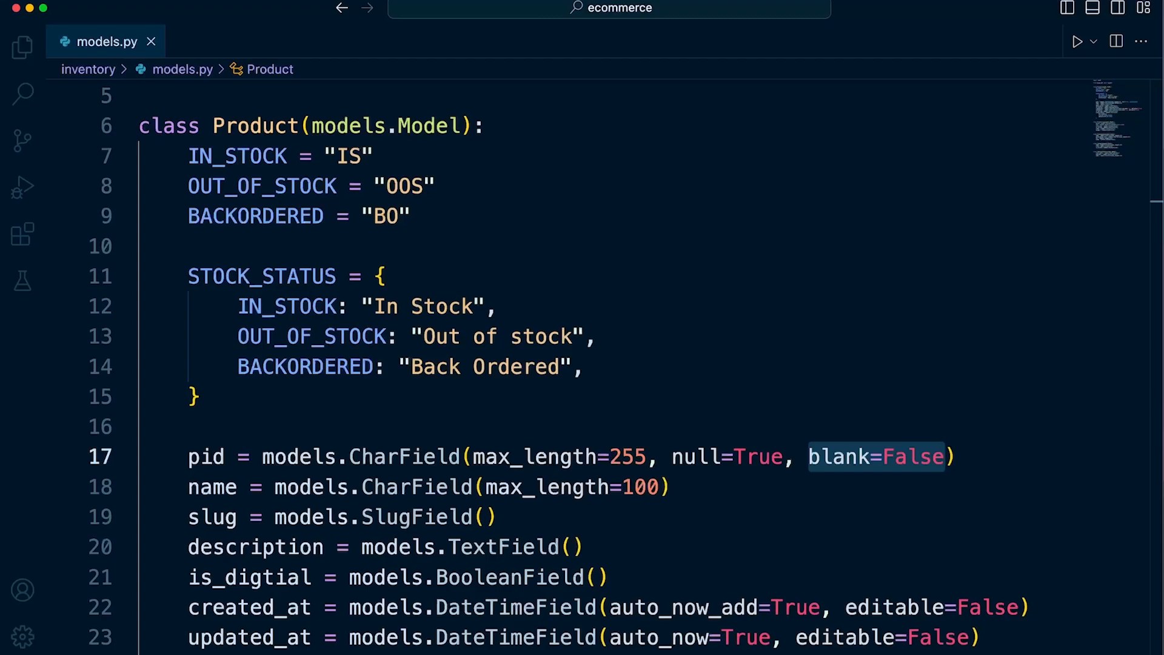
# Delete the blank argument from pid, leaving max_length=255 and null=True.
pyautogui.click(945, 456)
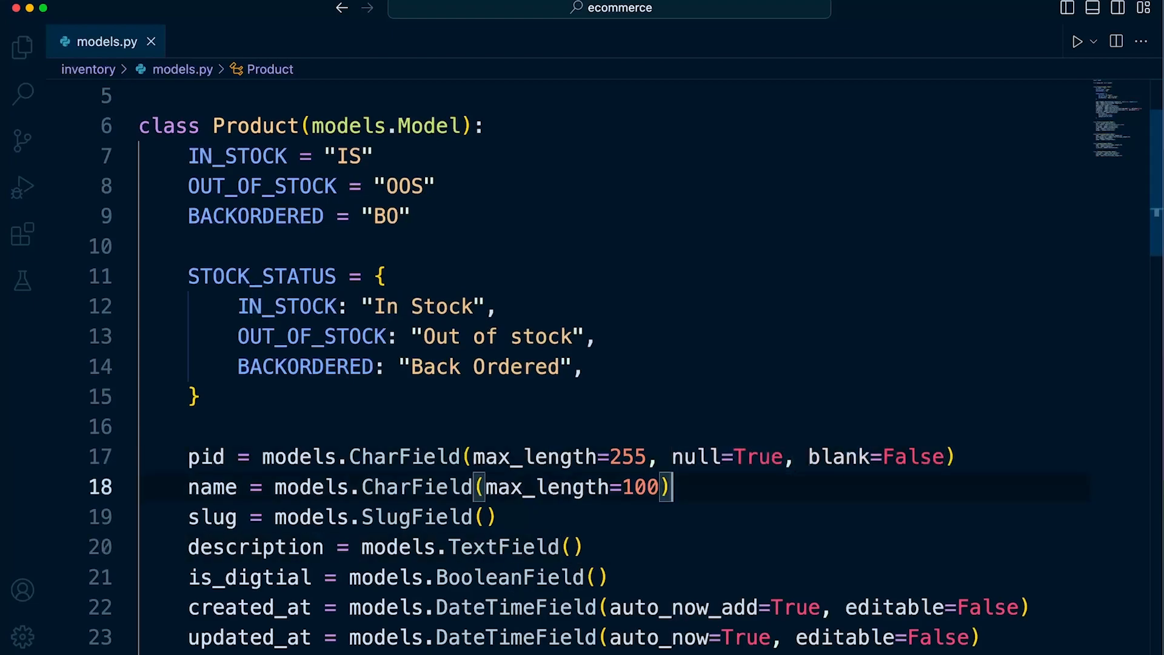
pyautogui.click(489, 517)
pyautogui.write('Tru')
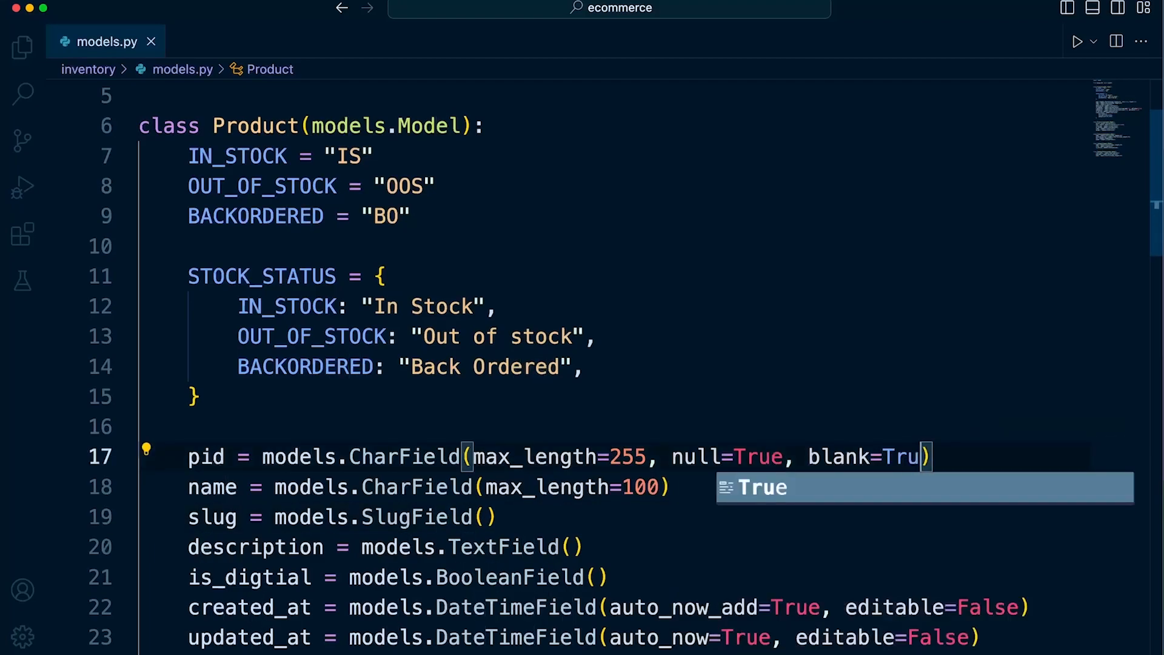
pyautogui.write('e')
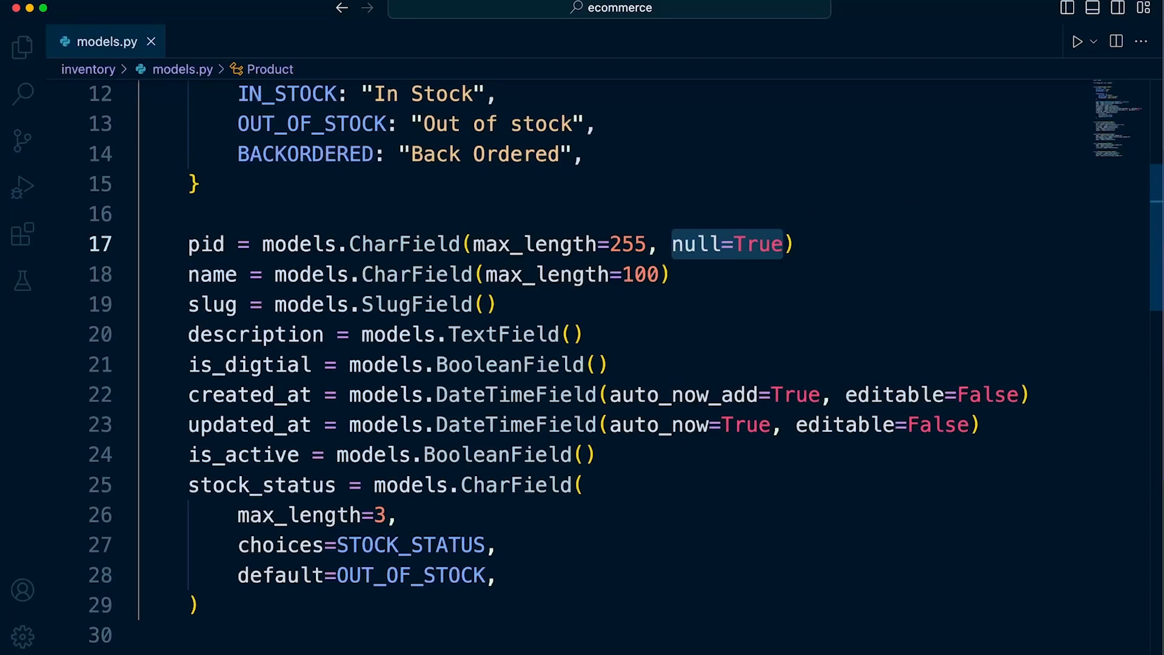
# Strip null from pid and add null=True to the description TextField.
pyautogui.press('Backspace')
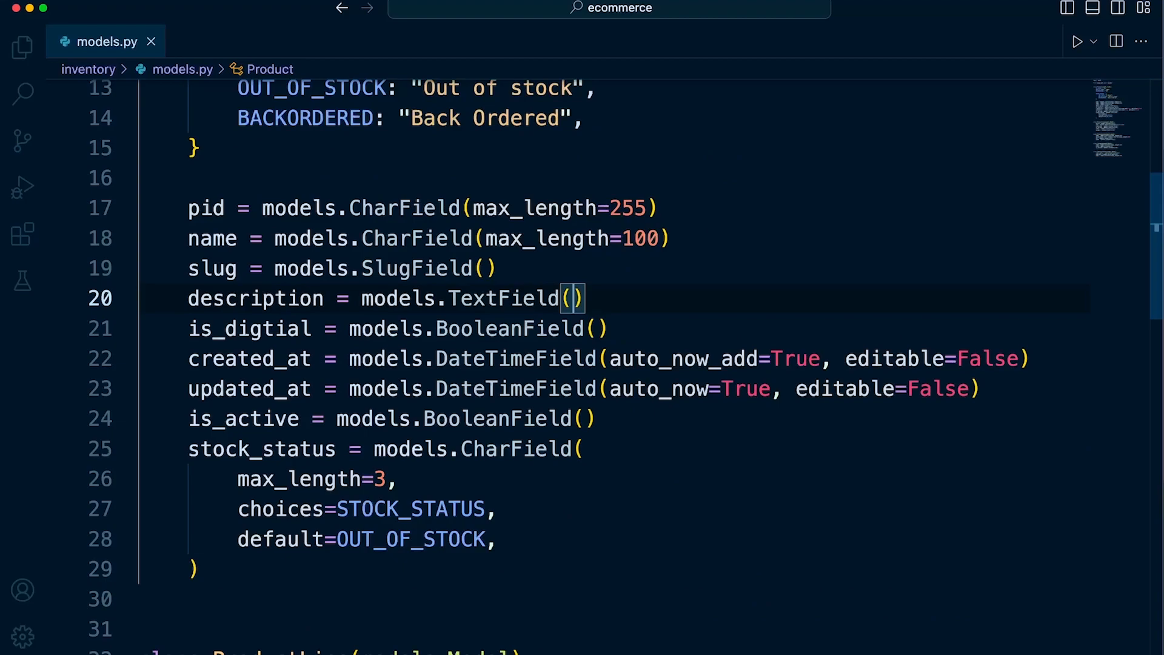
pyautogui.write('null=False, blank=False')
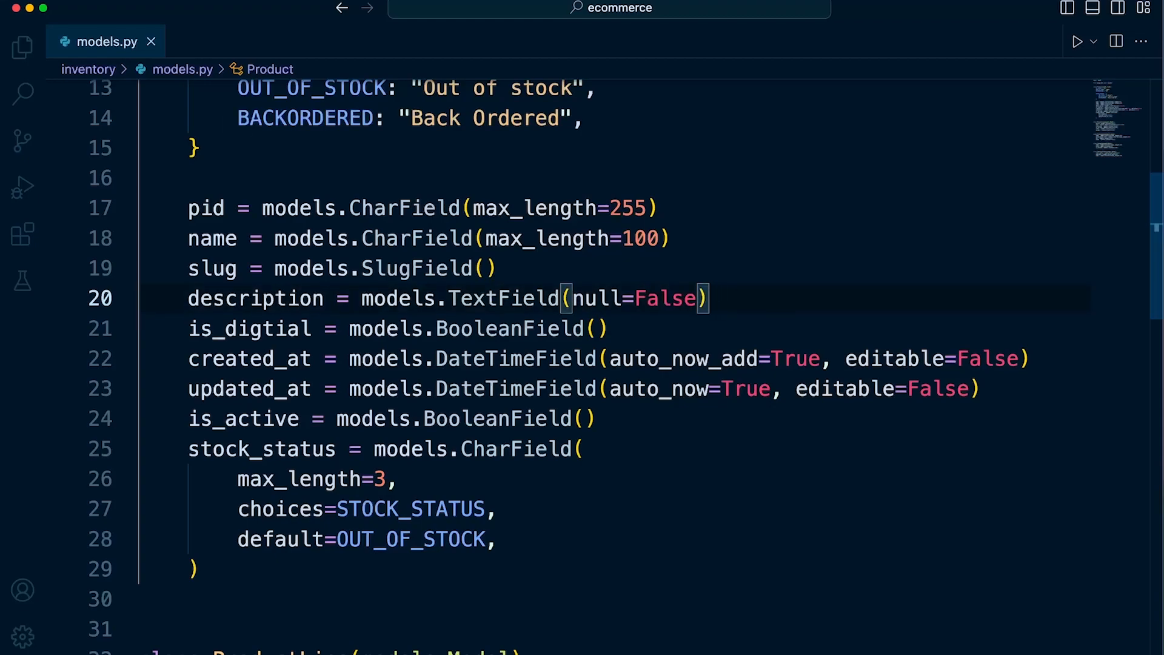
pyautogui.write('True')
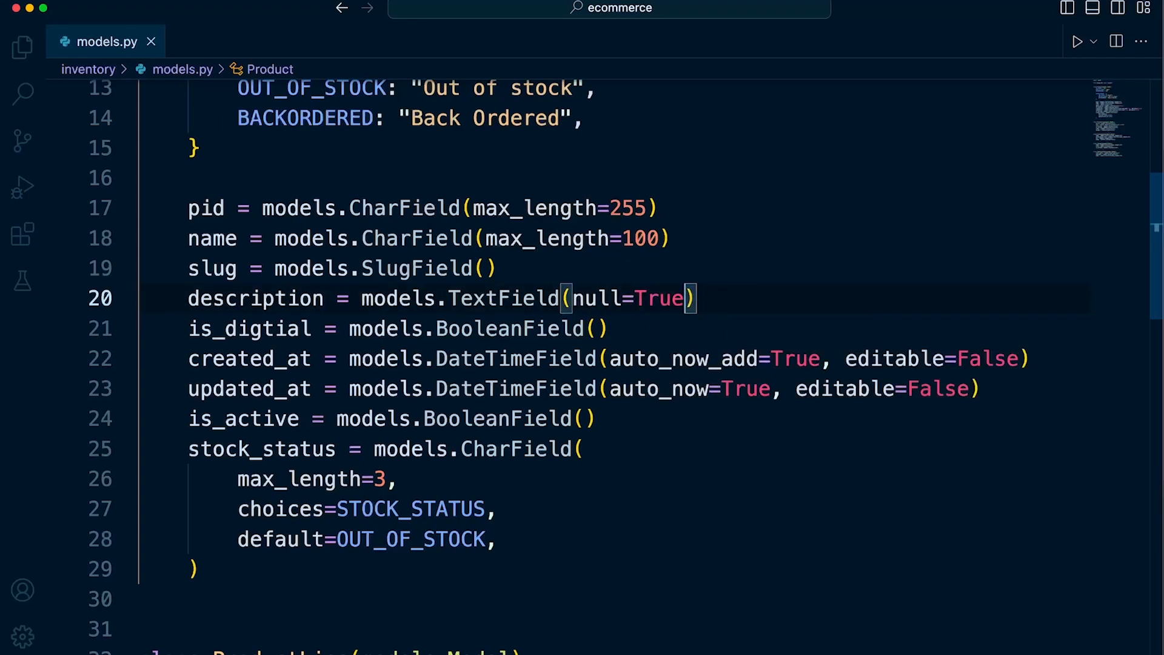
pyautogui.moveTo(255, 298)
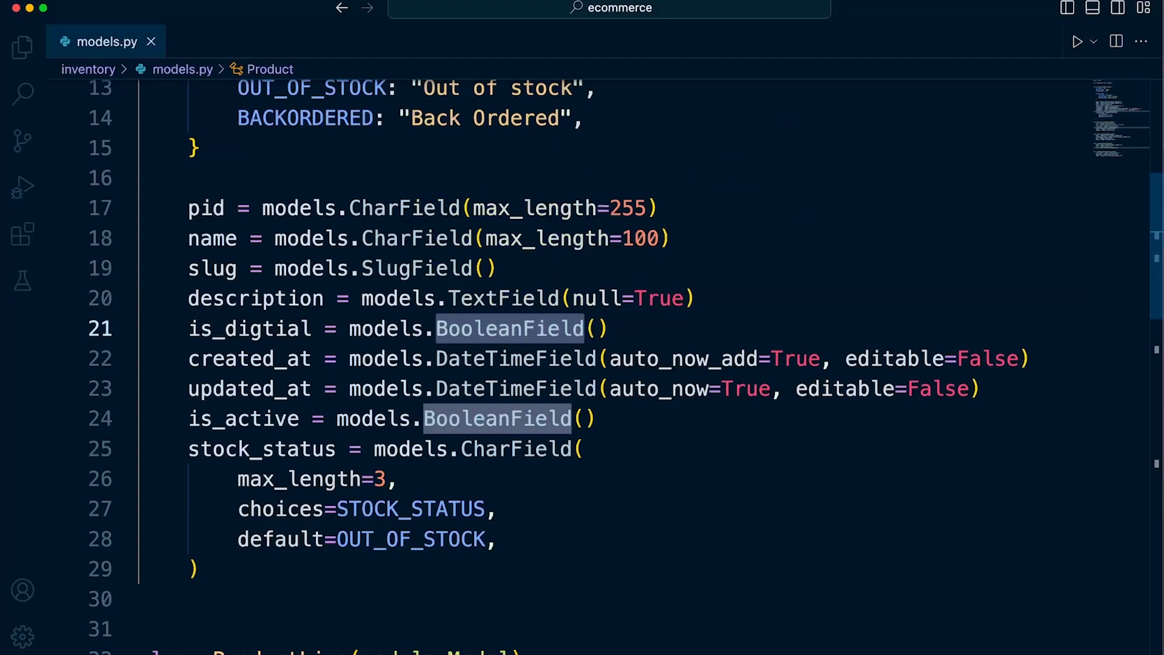
# Replace the argument in is_digtial's BooleanField() with default=True on line 21.
pyautogui.click(594, 328)
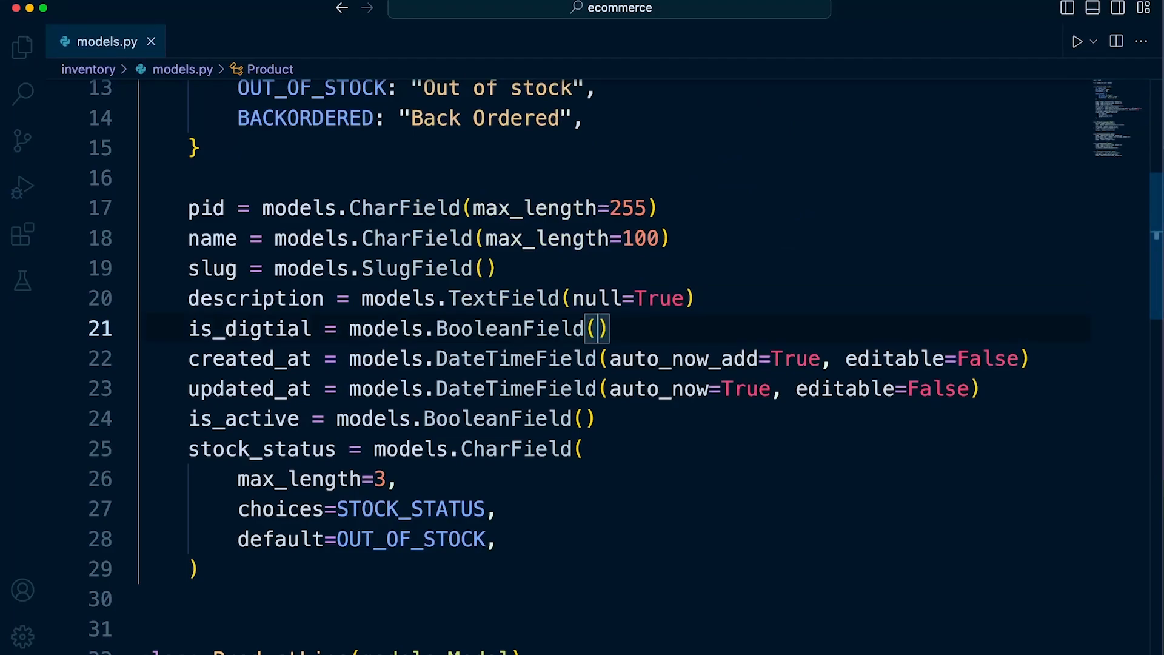
pyautogui.write('default=')
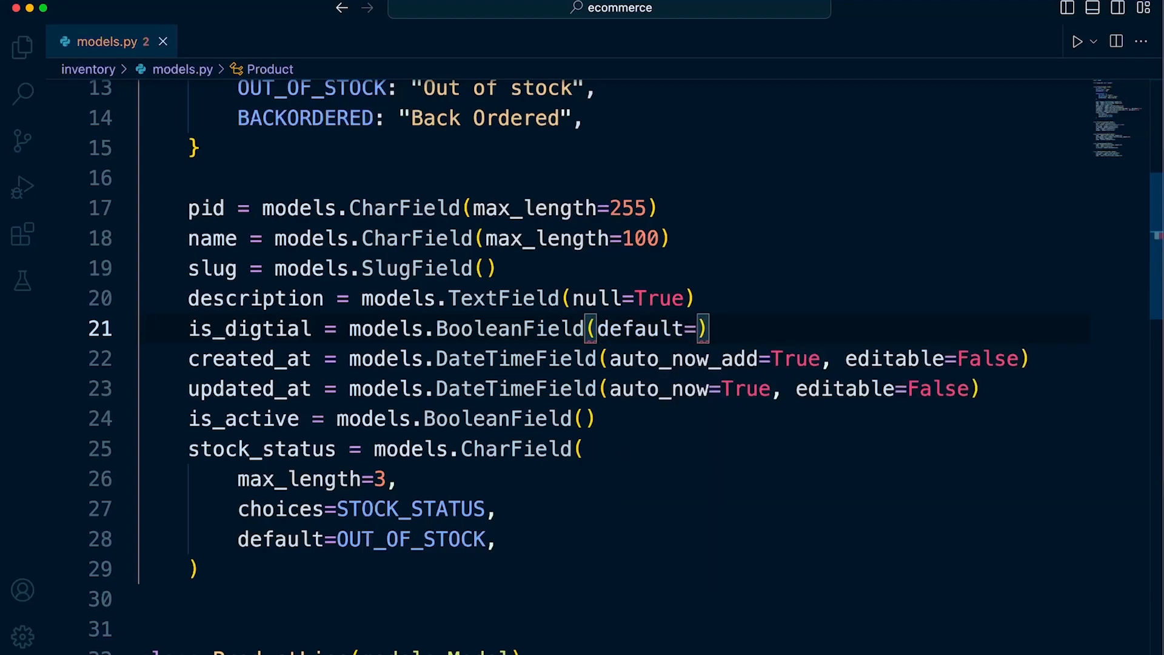
pyautogui.write('True')
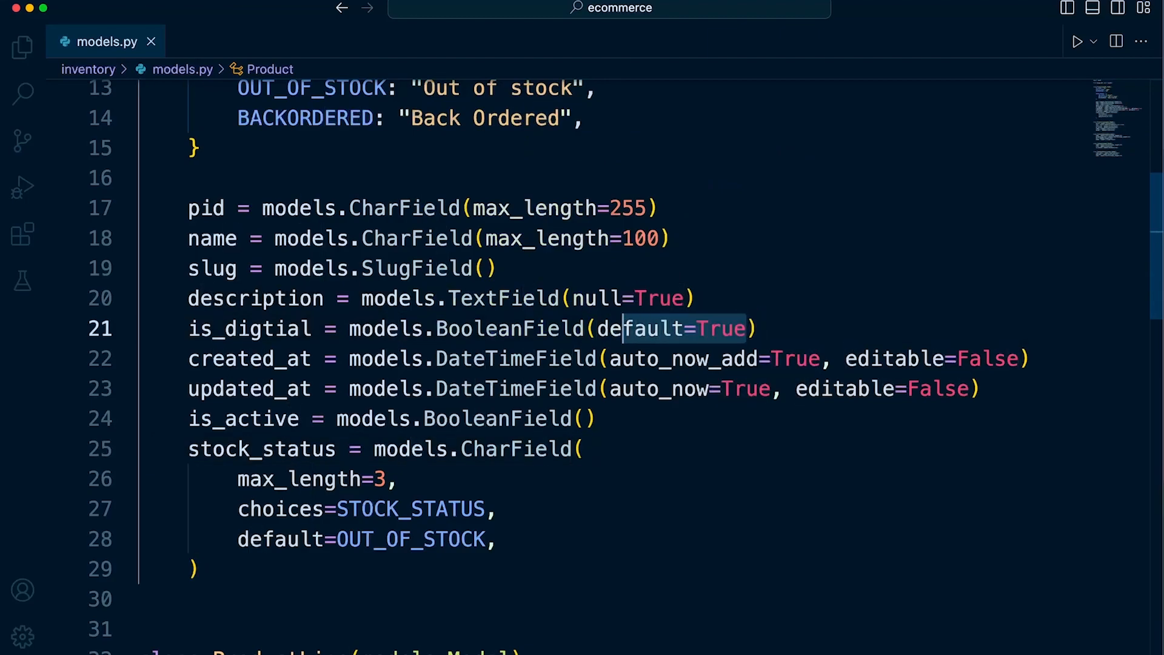
pyautogui.press('Delete')
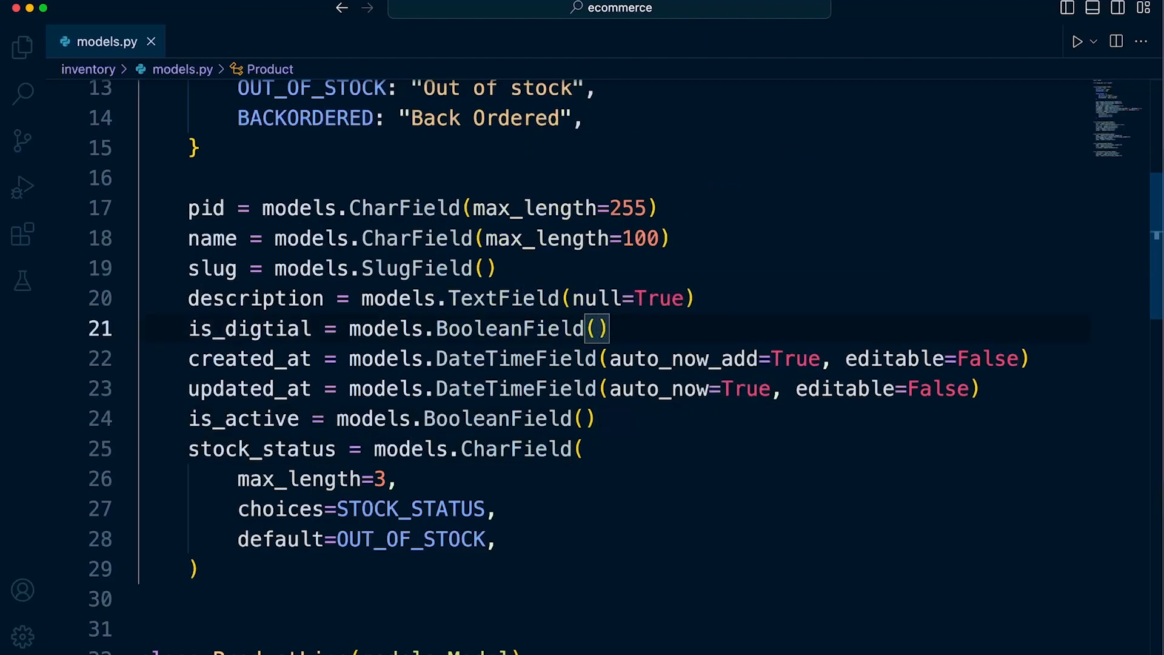
pyautogui.write('default=True')
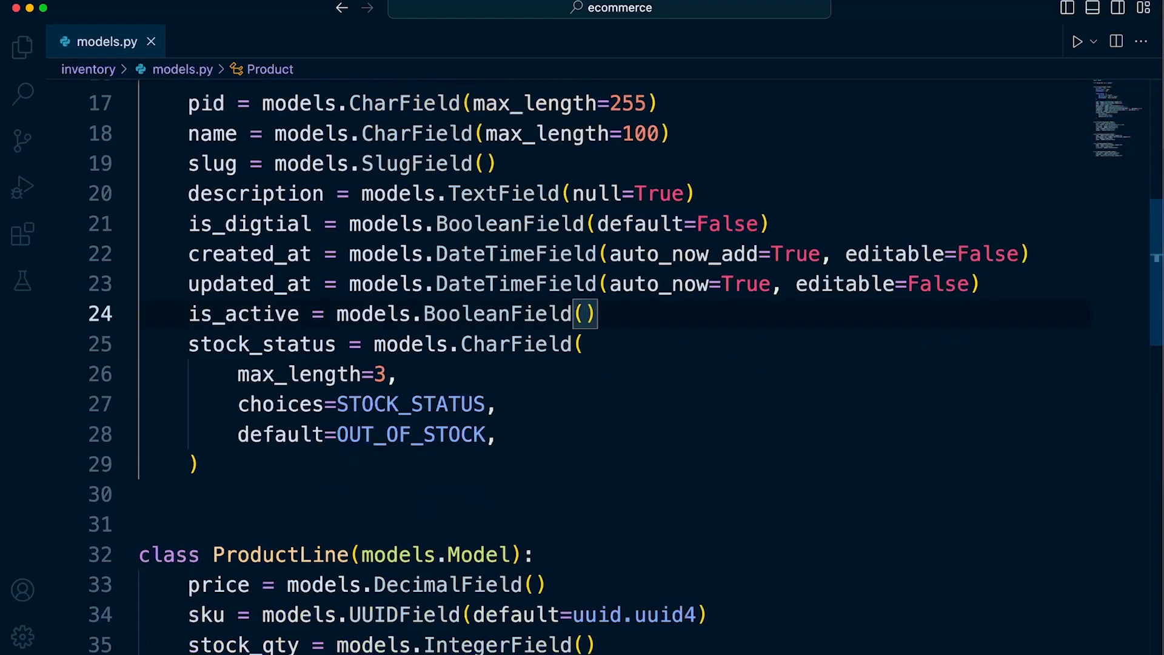
pyautogui.moveTo(517, 284)
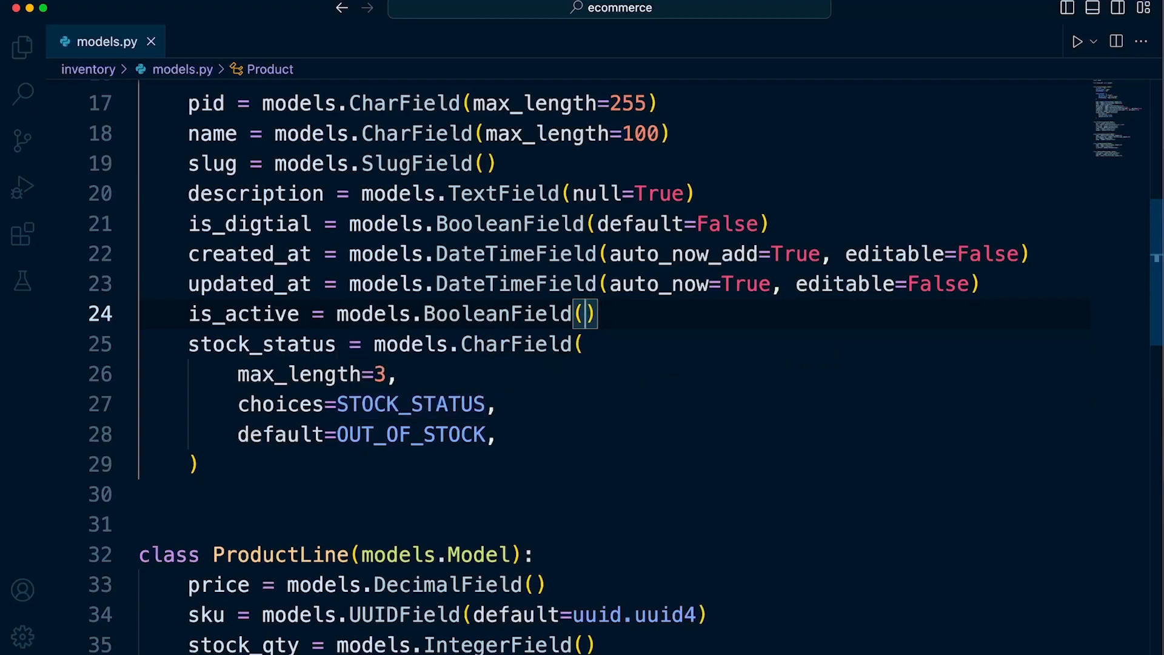
# Add default=False inside is_active's BooleanField() on line 24.
pyautogui.write('default=False')
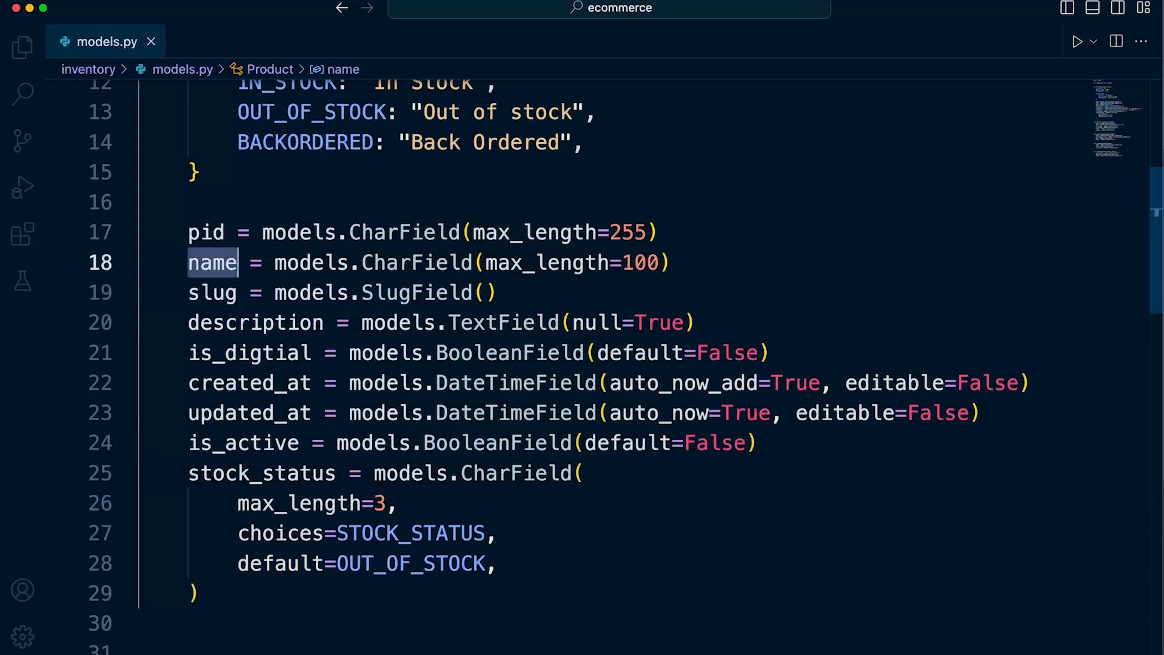
pyautogui.click(213, 292)
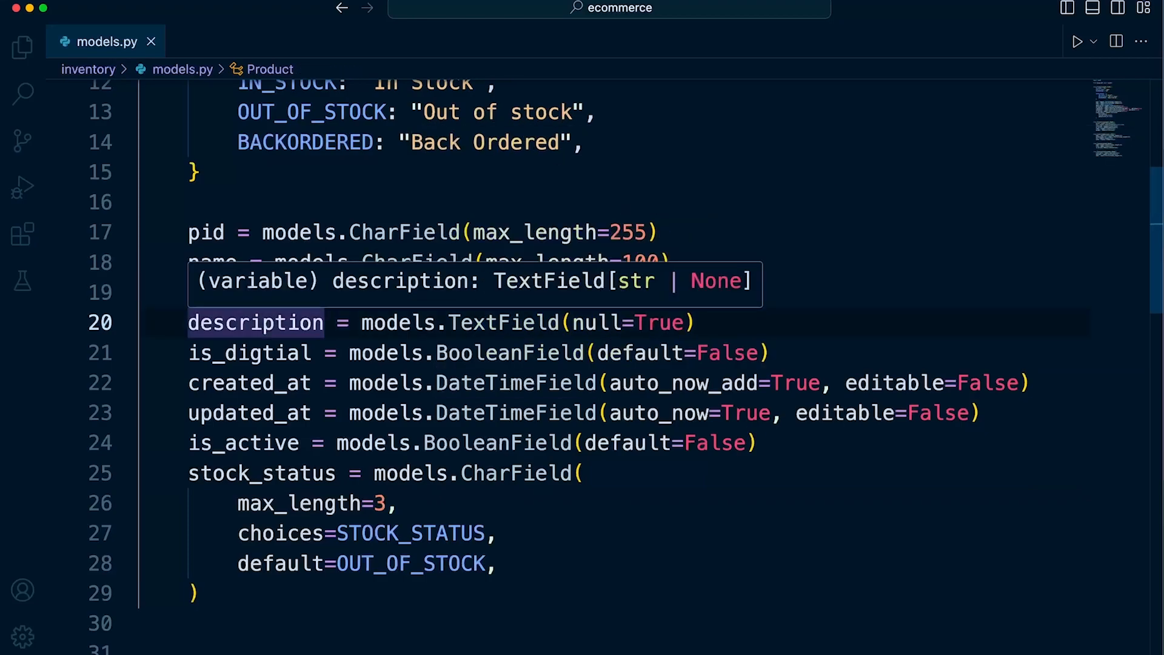
pyautogui.write('slug = models.SlugField()')
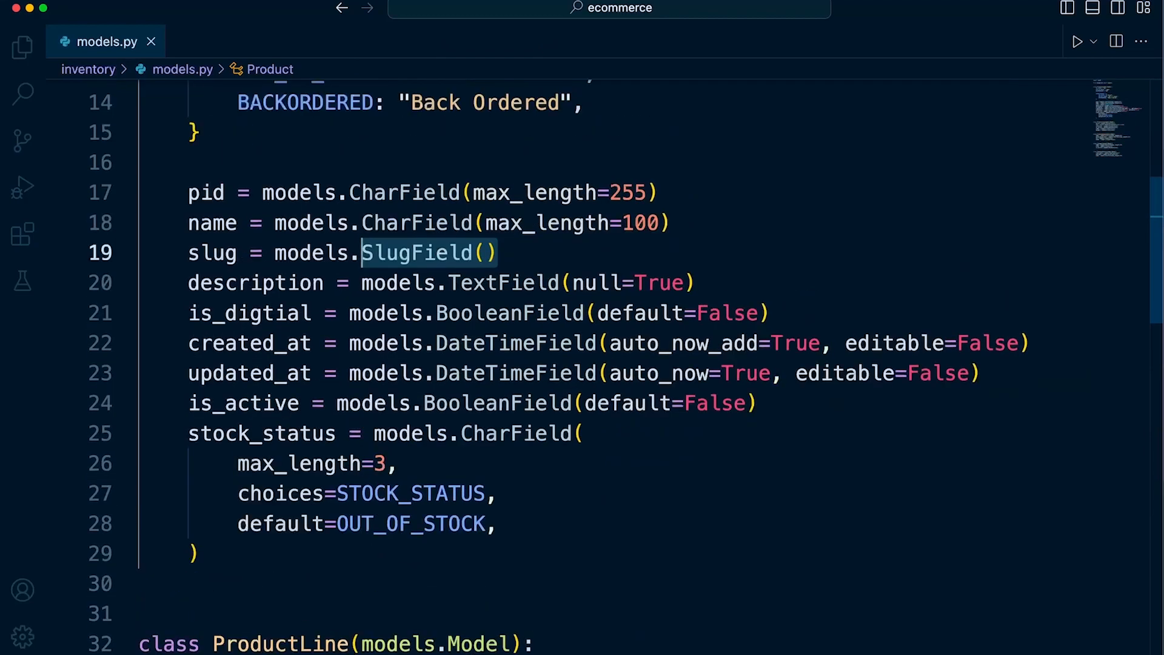
pyautogui.scroll(3)
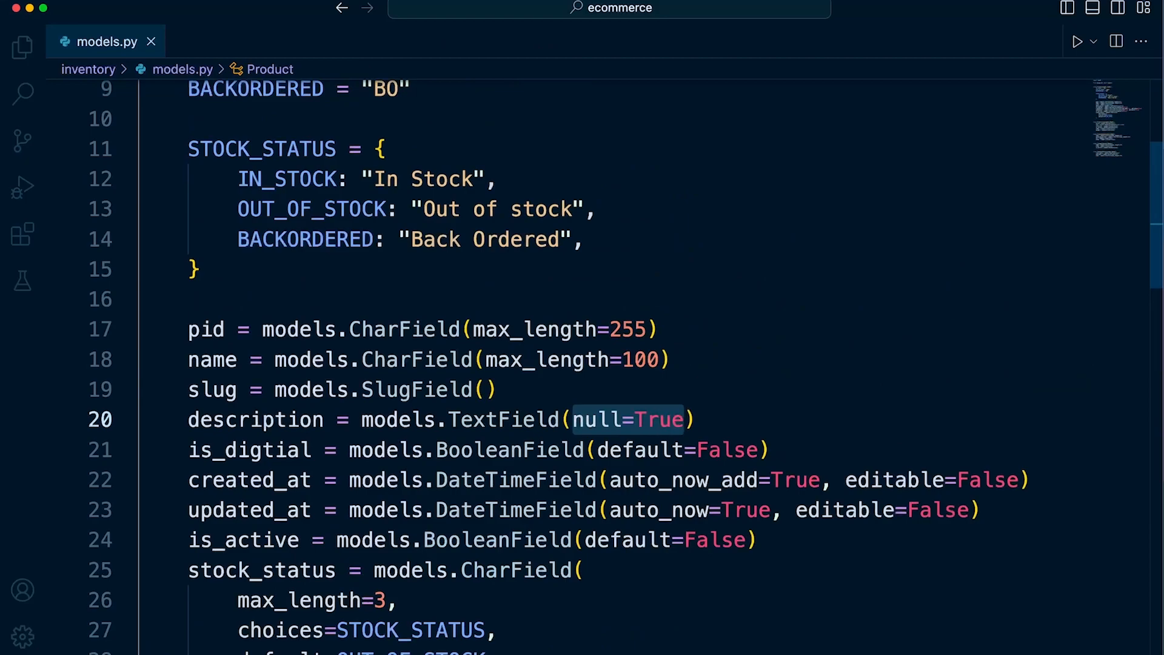
pyautogui.write('null=True')
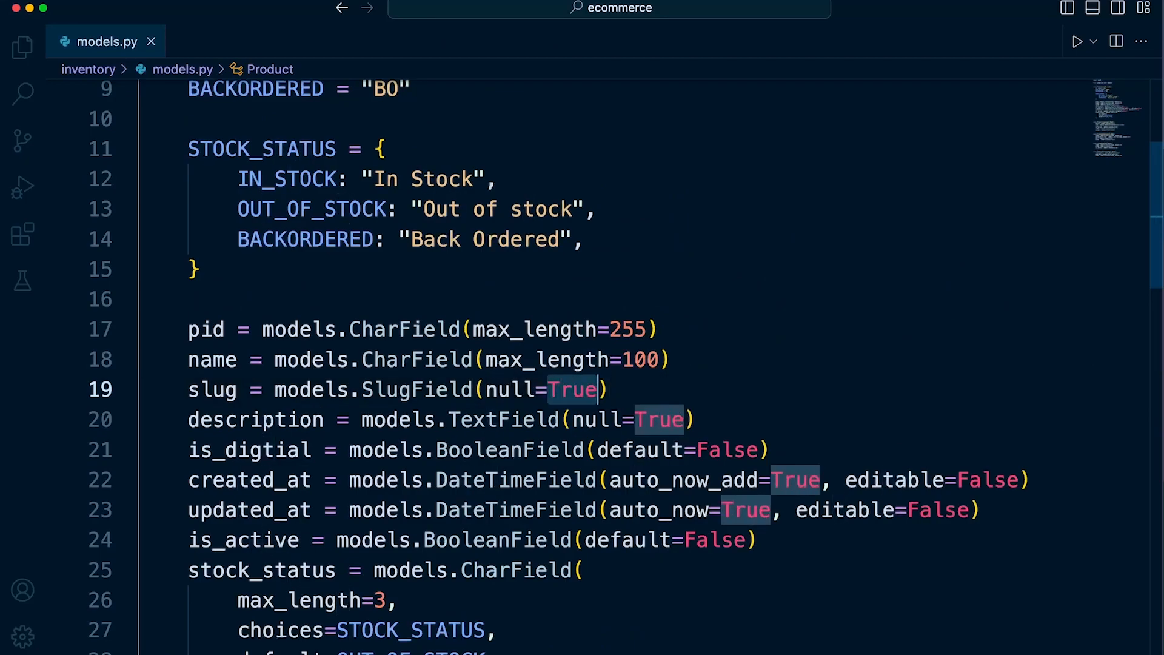
pyautogui.write('False')
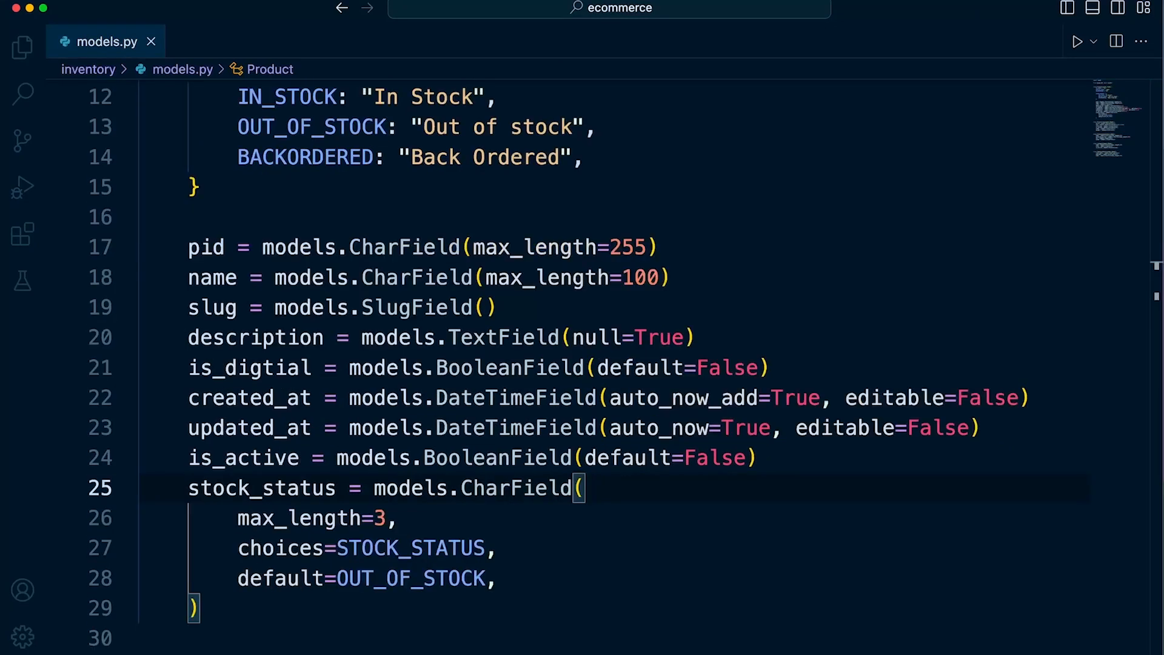
pyautogui.click(611, 277)
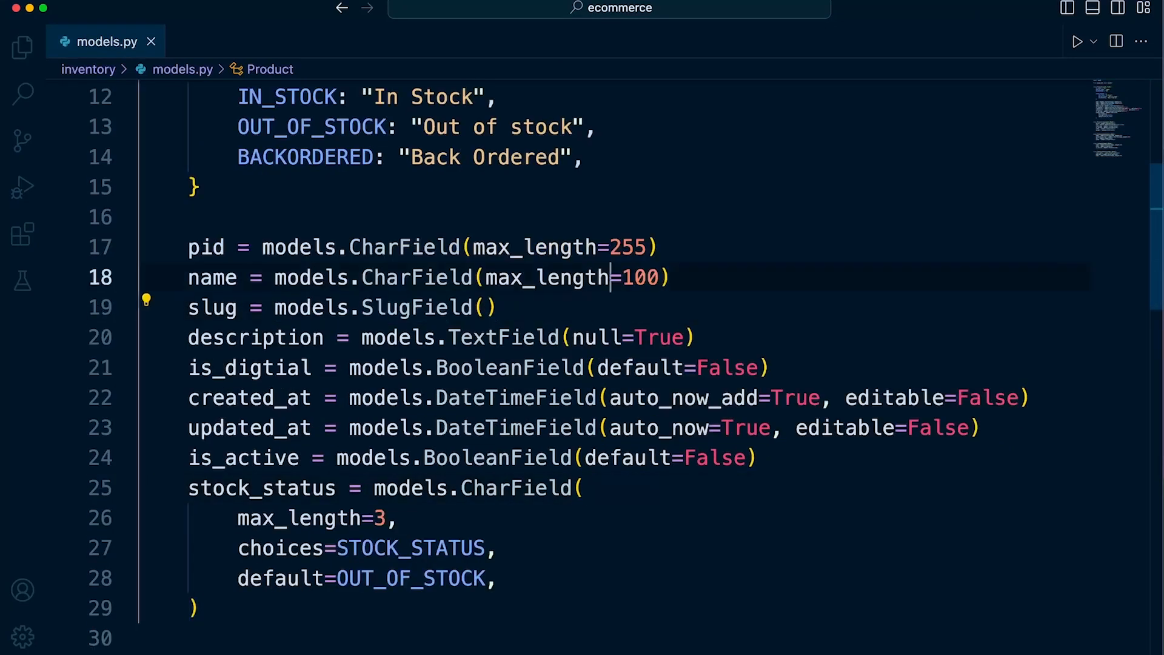
pyautogui.click(487, 307)
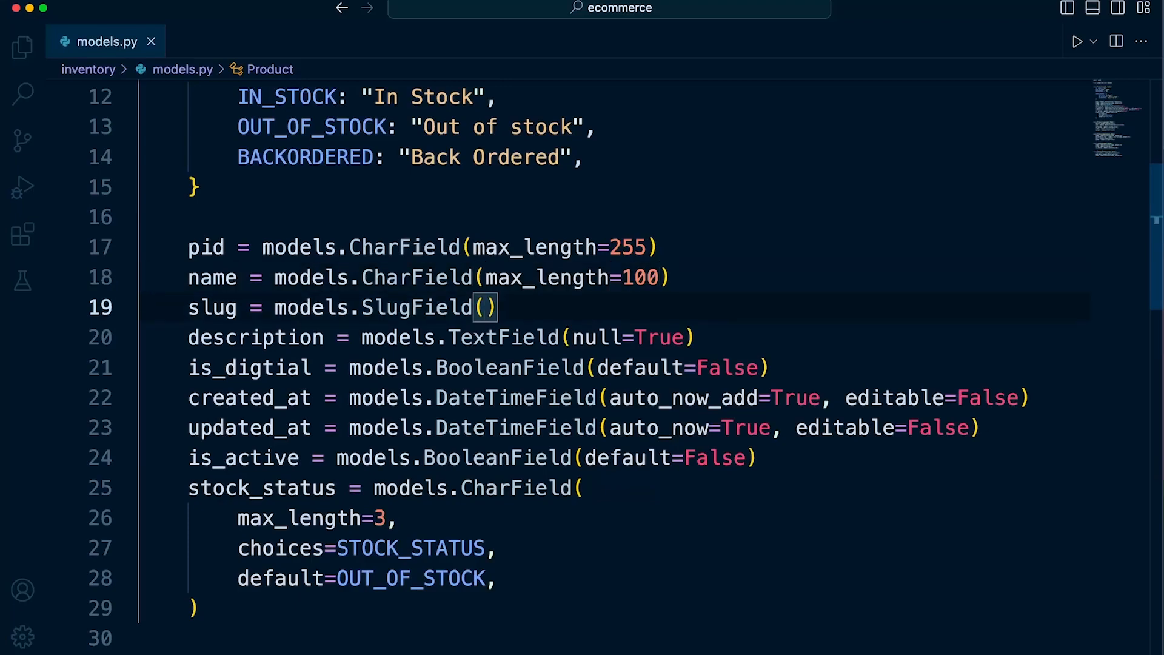
pyautogui.moveTo(504, 337)
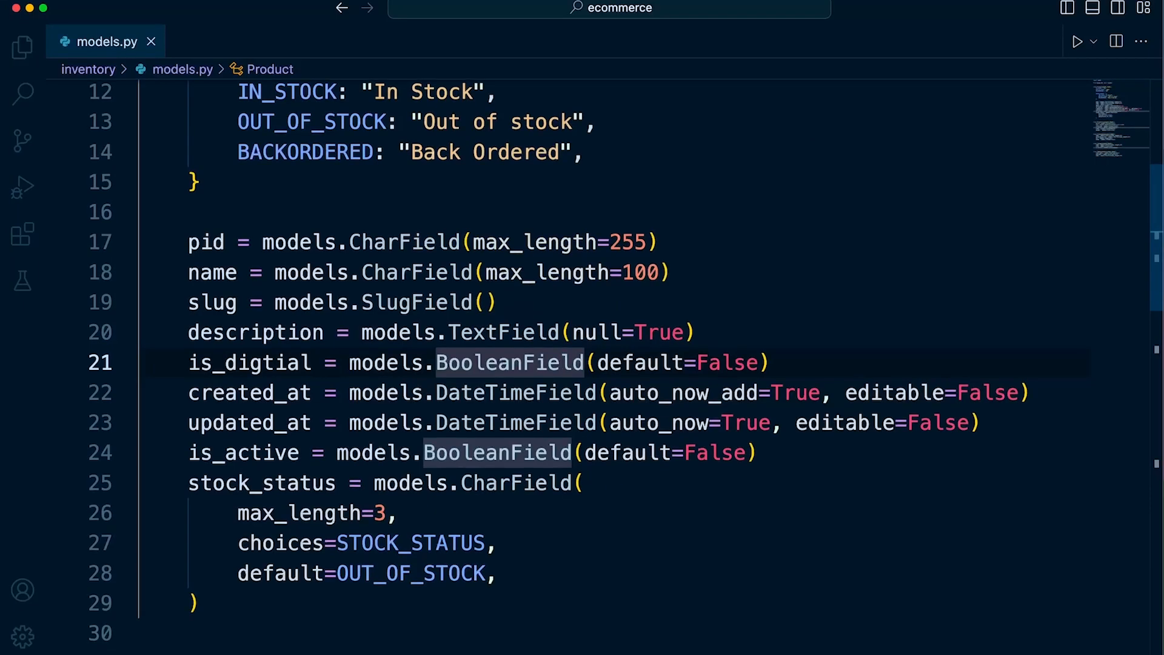
pyautogui.scroll(-3)
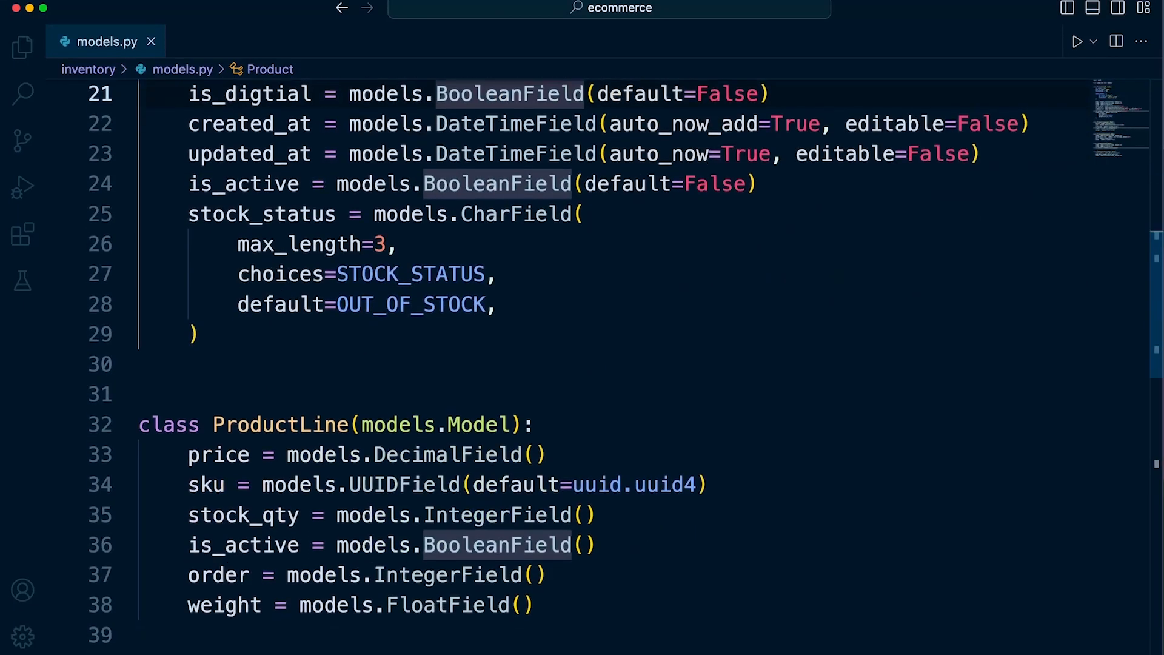
pyautogui.scroll(-3)
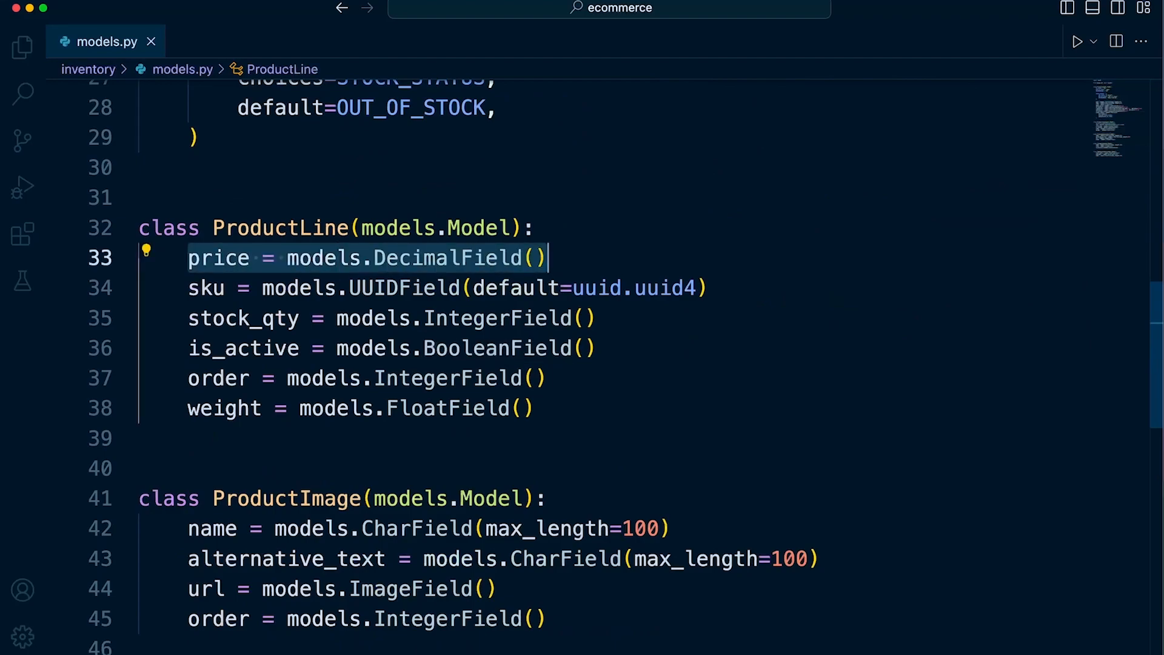
pyautogui.click(533, 257)
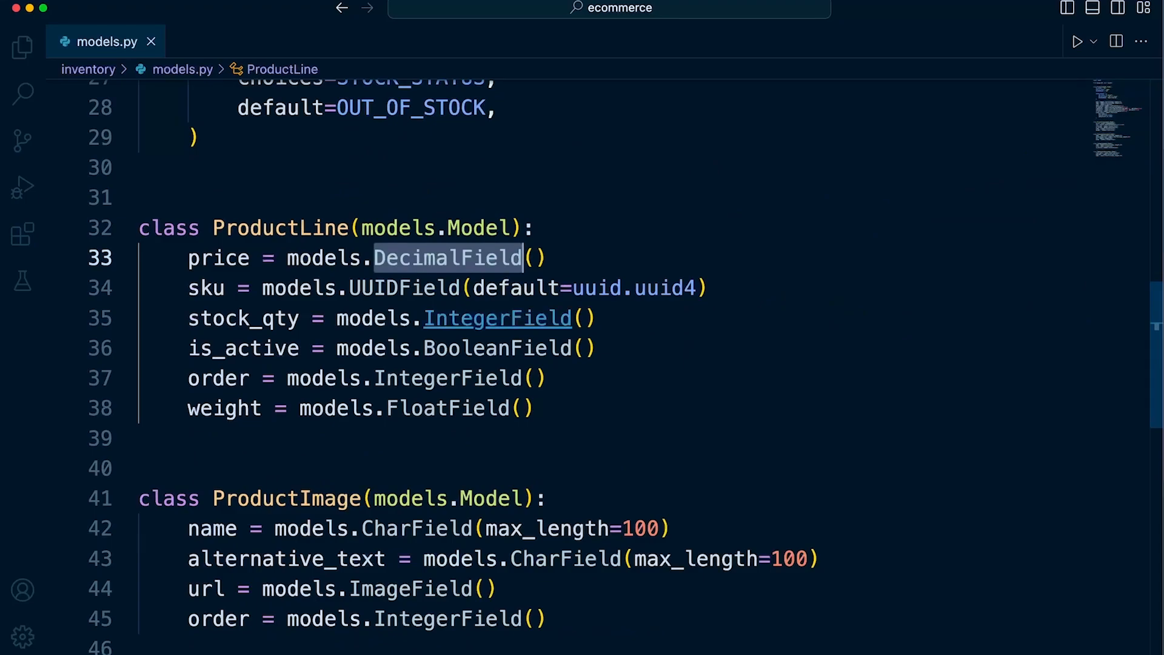
pyautogui.moveTo(401, 228)
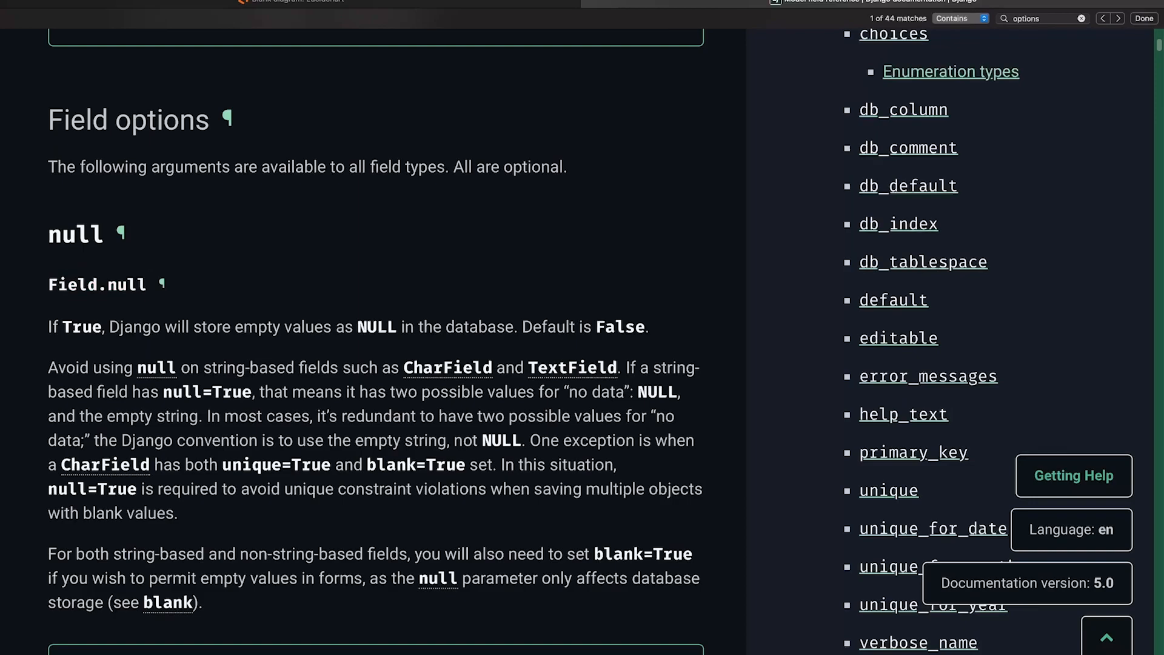
# Scroll the Django Model field reference to the null option, which defaults to False.
pyautogui.scroll(-3)
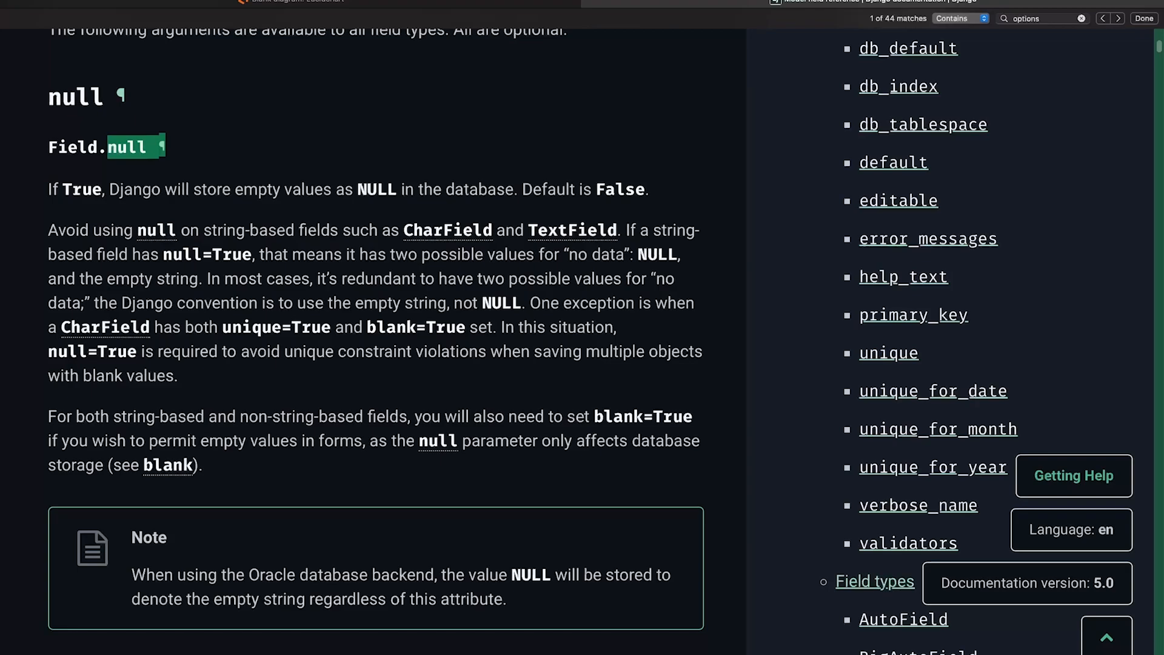
pyautogui.click(1112, 17)
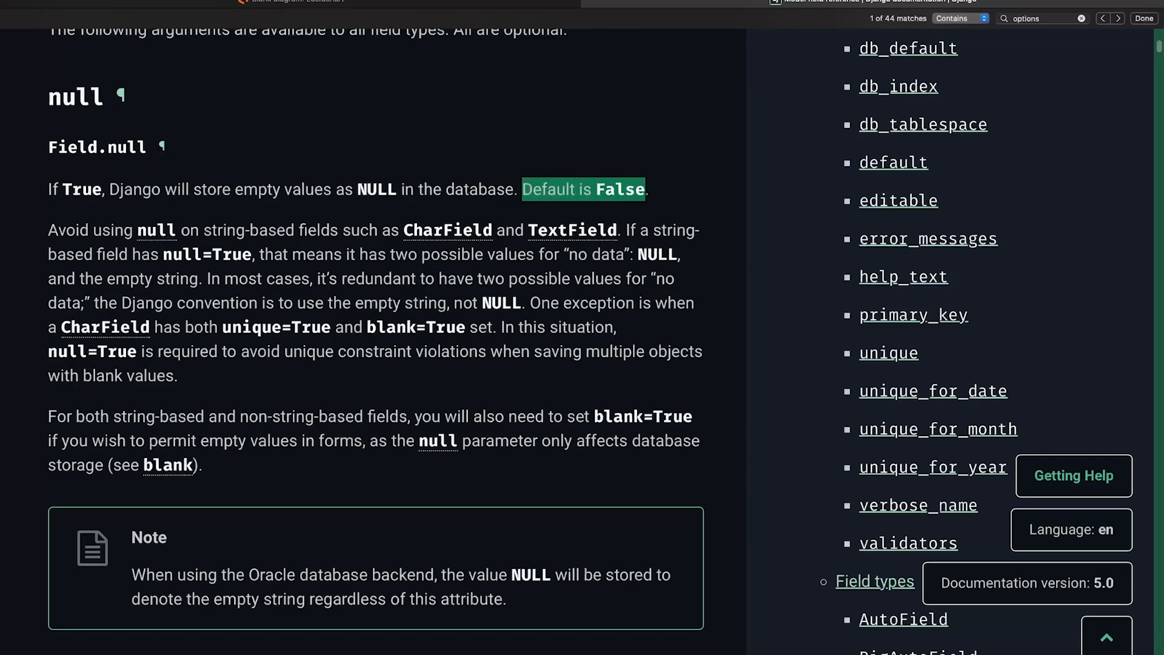
pyautogui.scroll(-3)
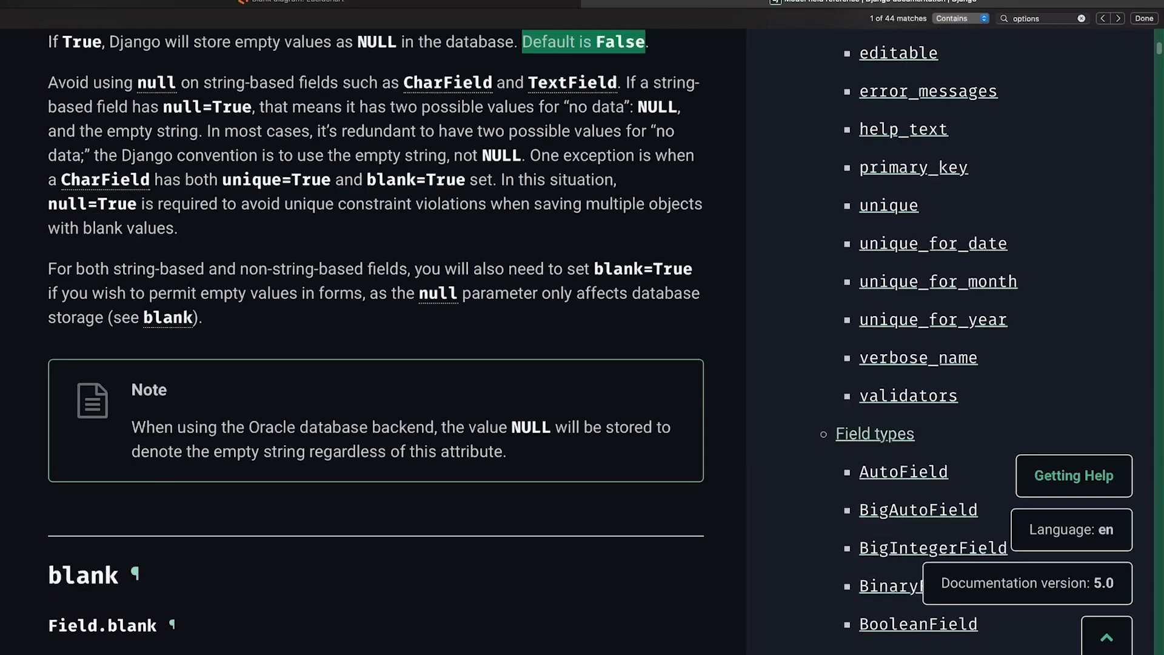
pyautogui.scroll(-3)
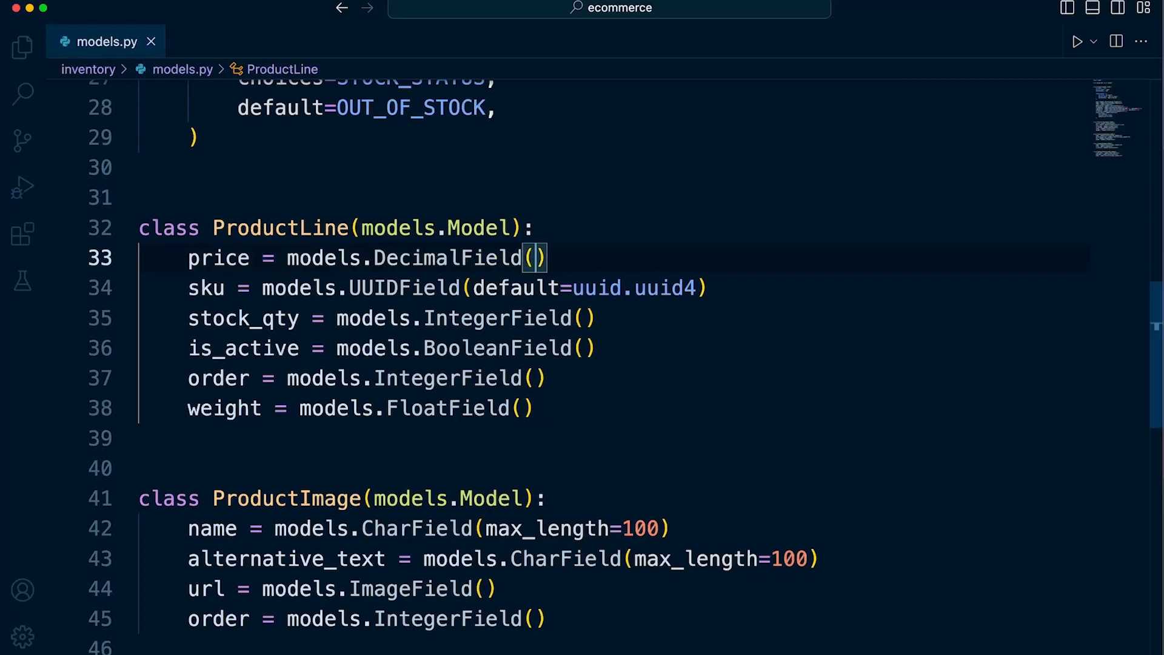
# Set ProductLine stock_qty to IntegerField(default=0) and is_active to BooleanField(default=False).
pyautogui.click(536, 258)
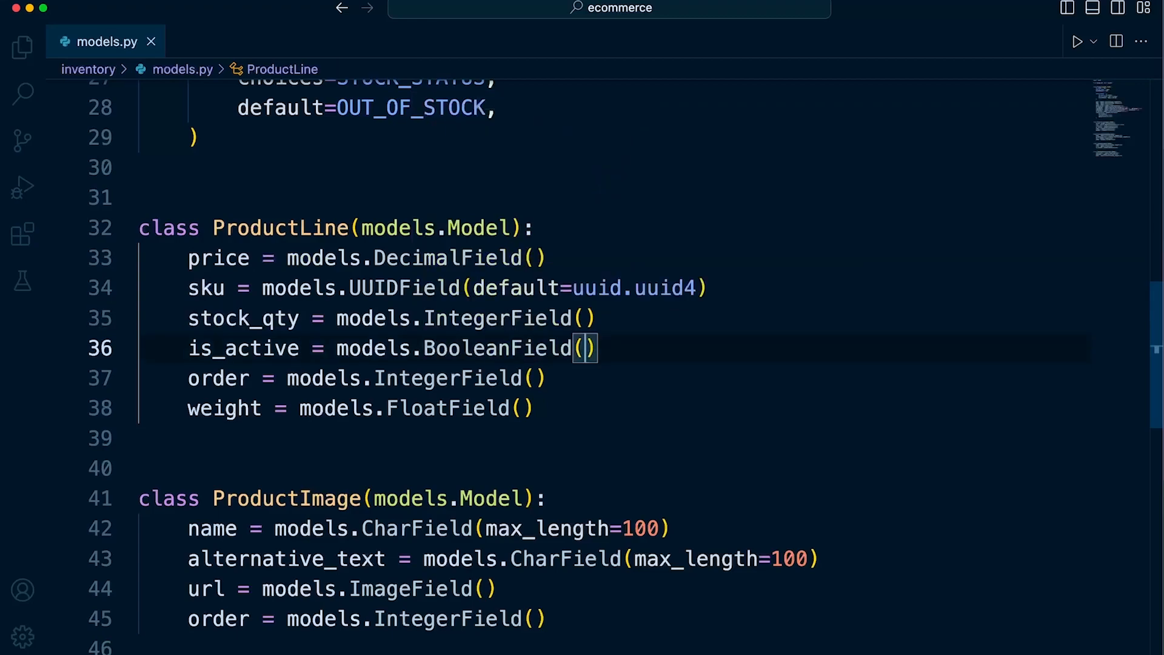
pyautogui.write('default=')
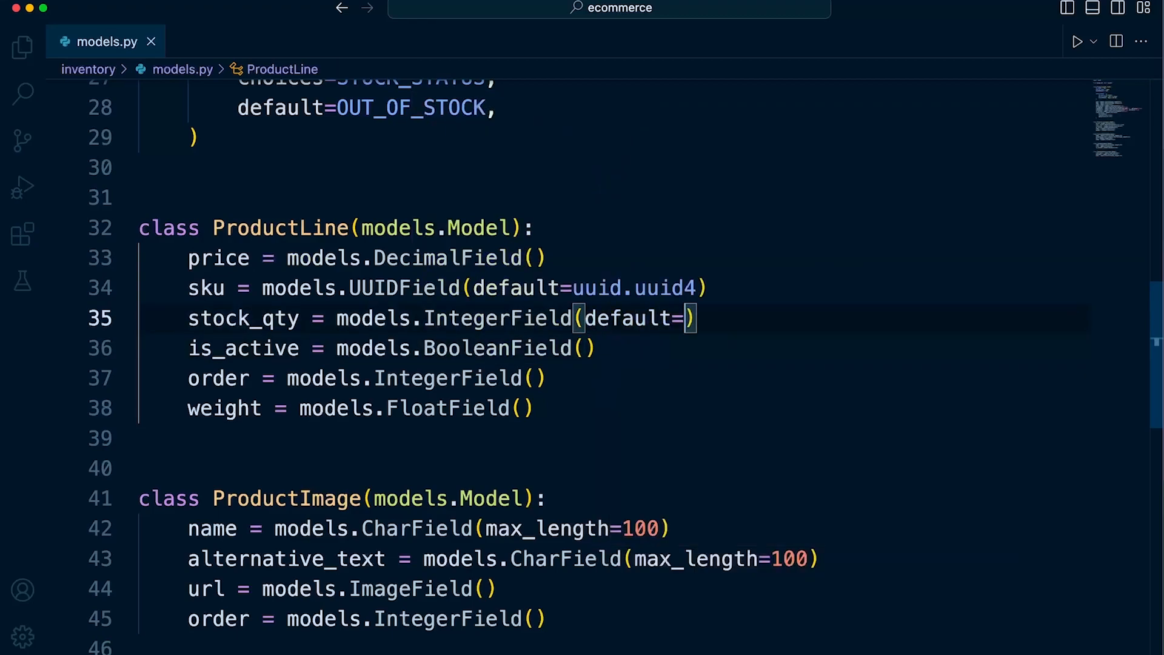
pyautogui.write('0')
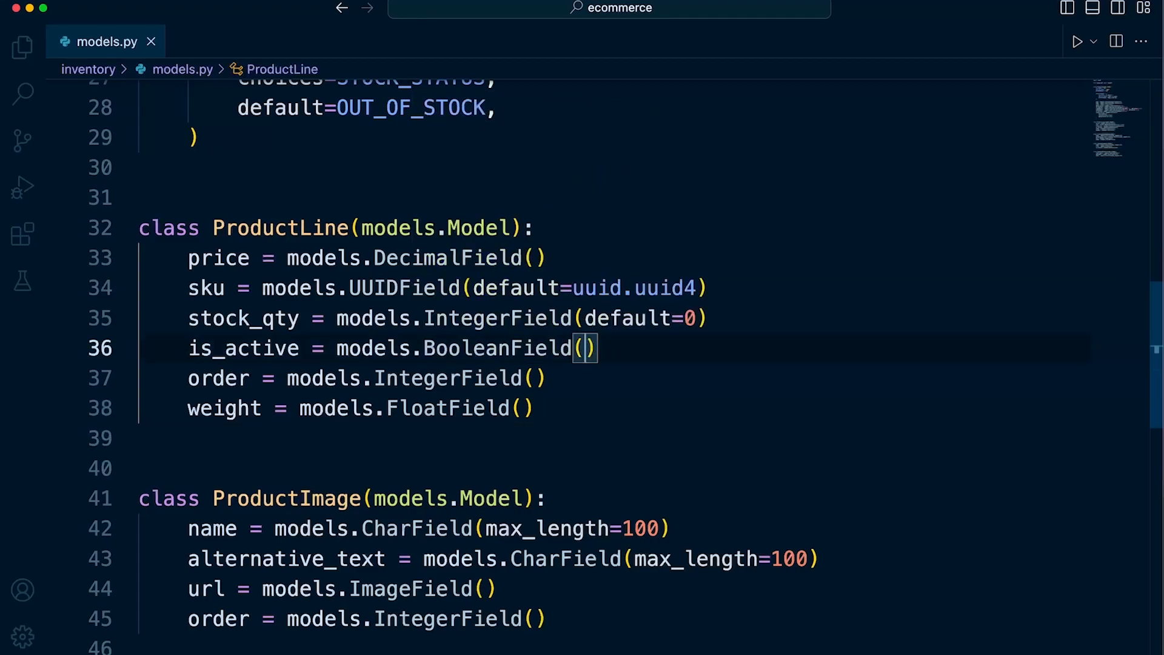
pyautogui.write('default=')
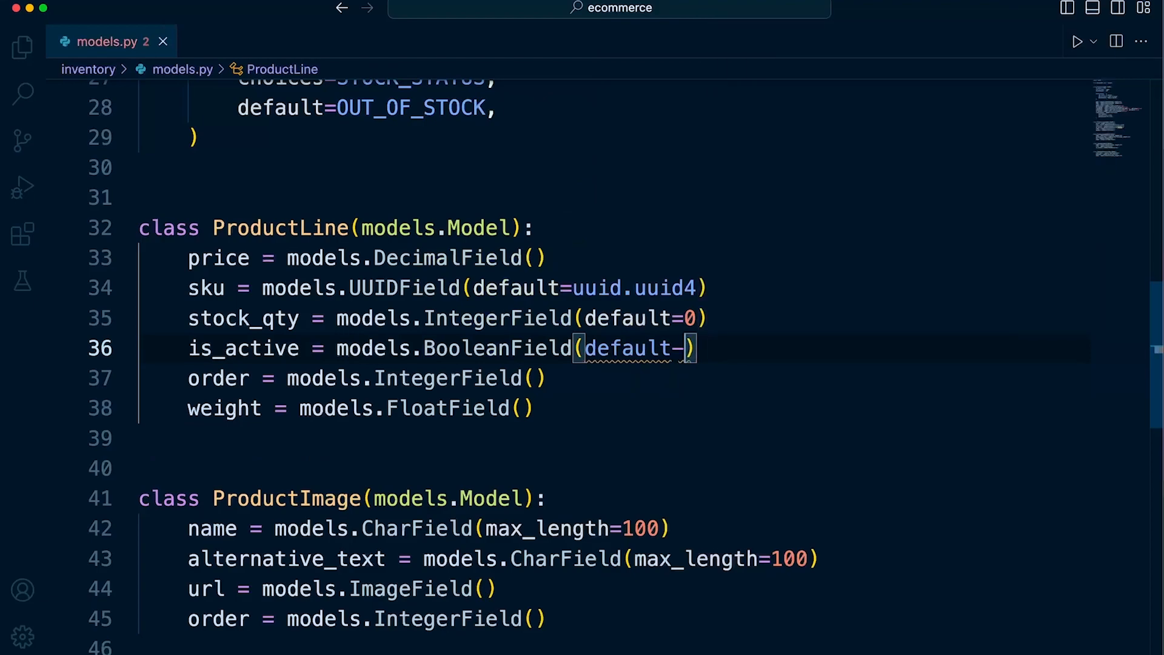
pyautogui.write('fau')
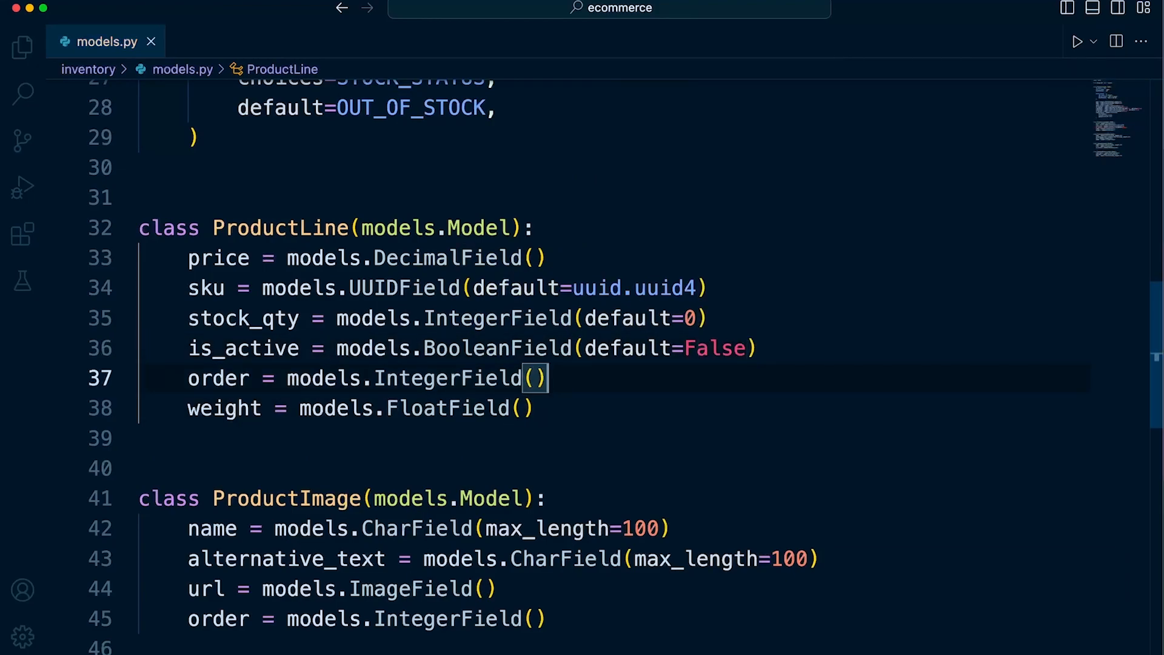
pyautogui.moveTo(324, 378)
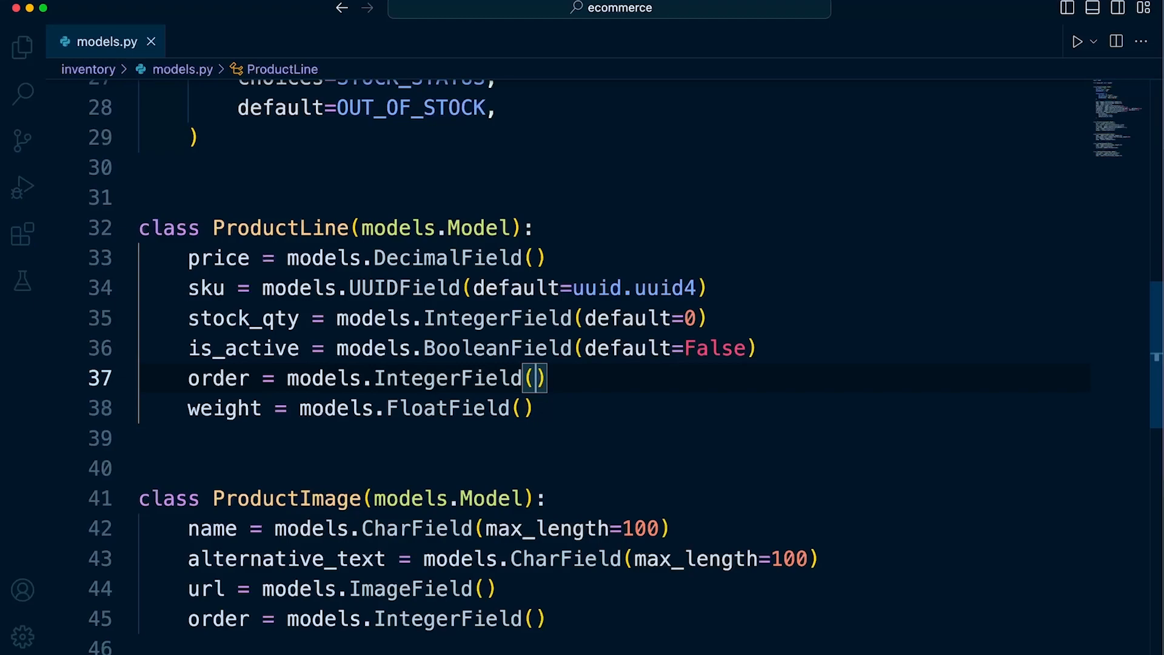
pyautogui.scroll(-3)
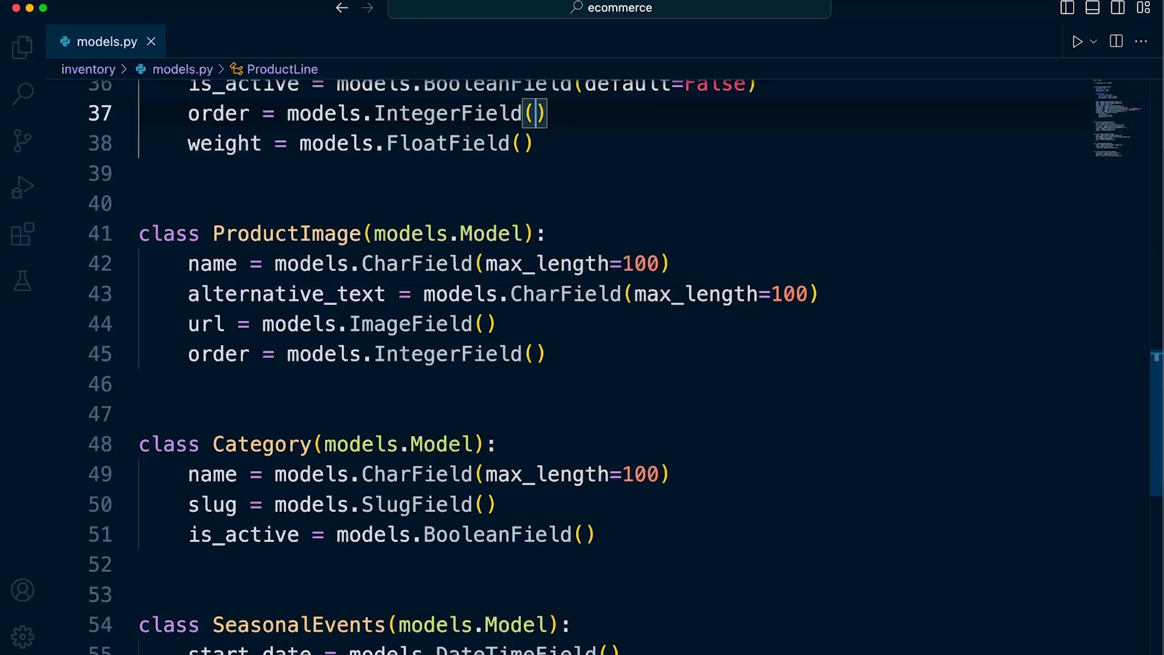
pyautogui.click(487, 324)
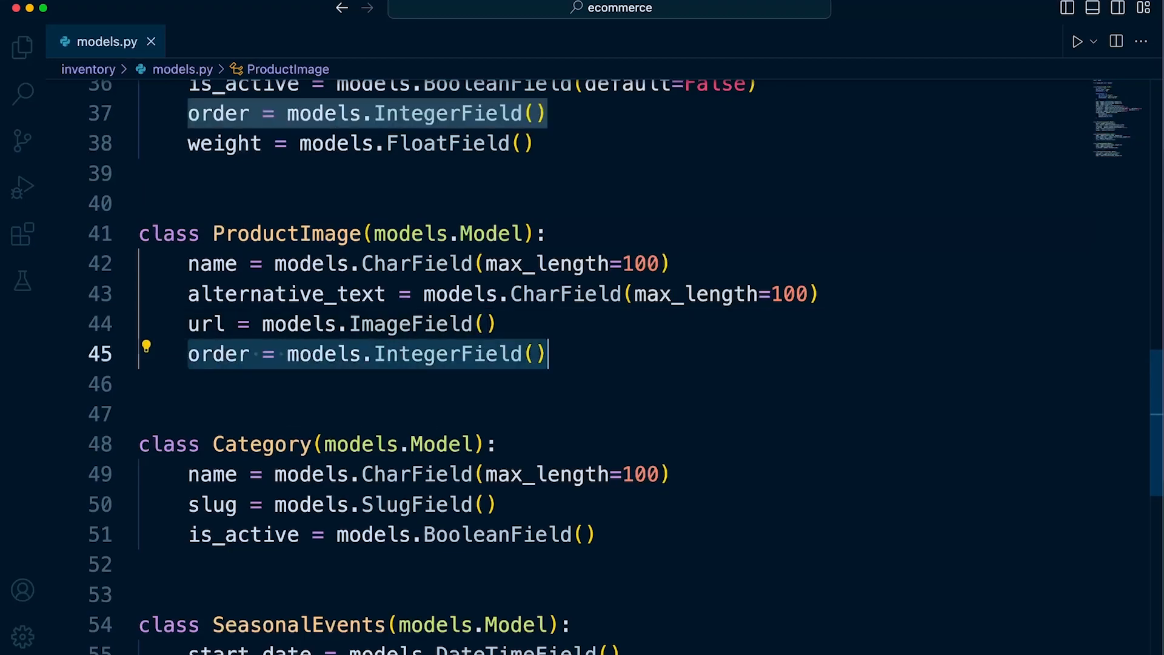
pyautogui.scroll(-3)
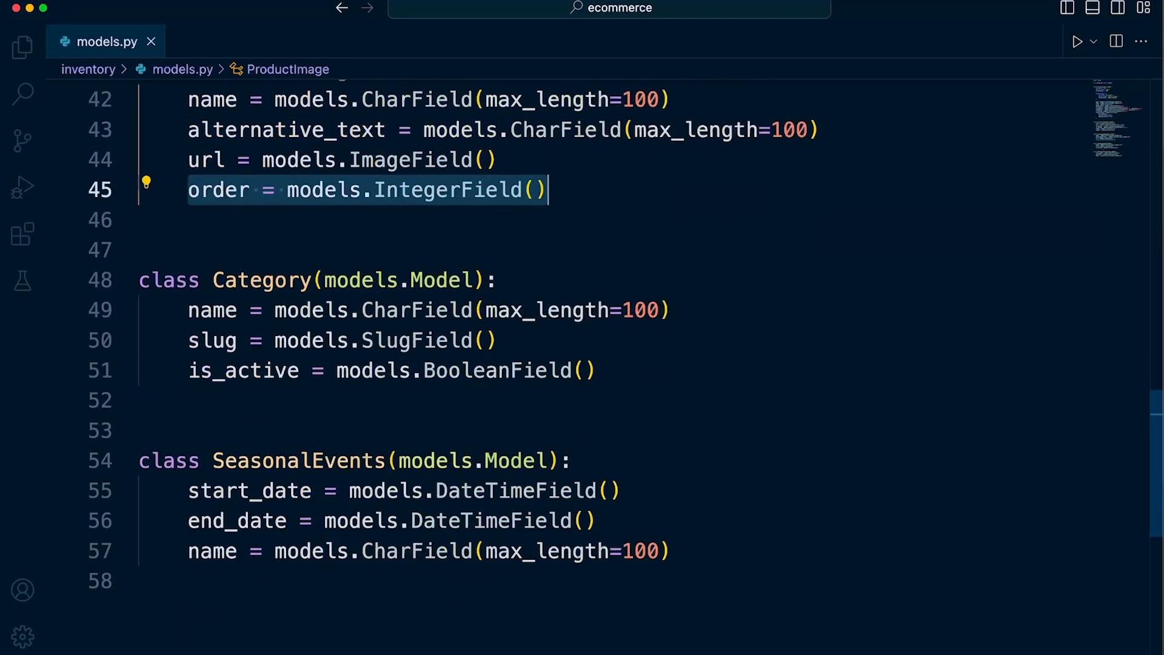
pyautogui.moveTo(212, 340)
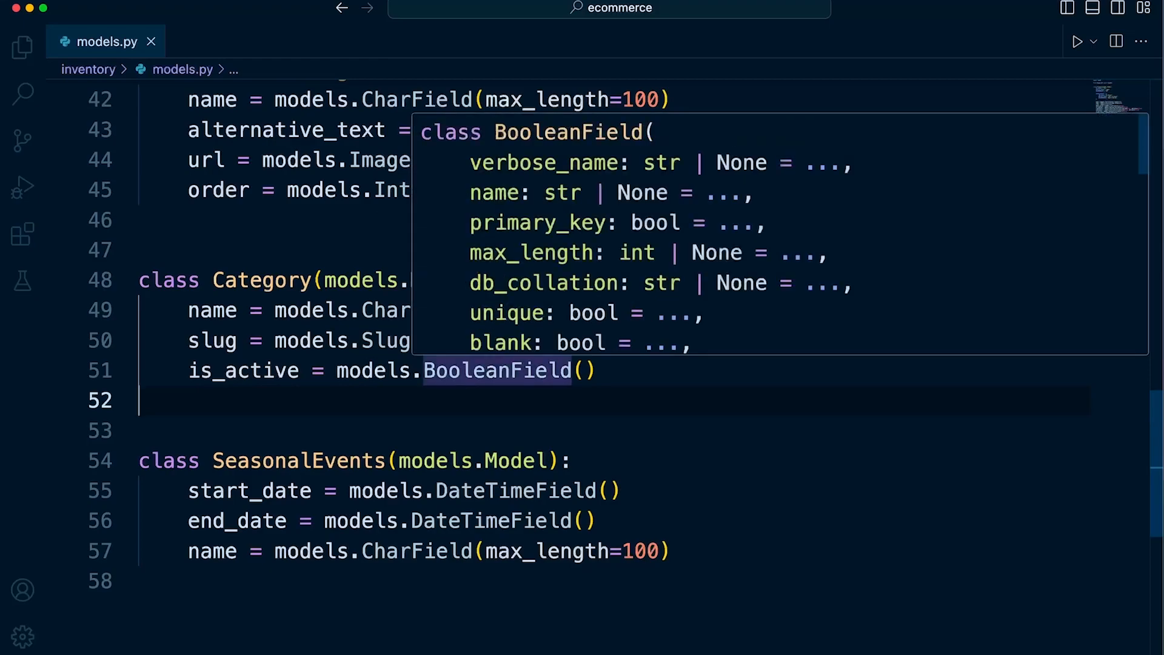
# Type default=False into BooleanField() on the Category is_active line.
pyautogui.write('defau')
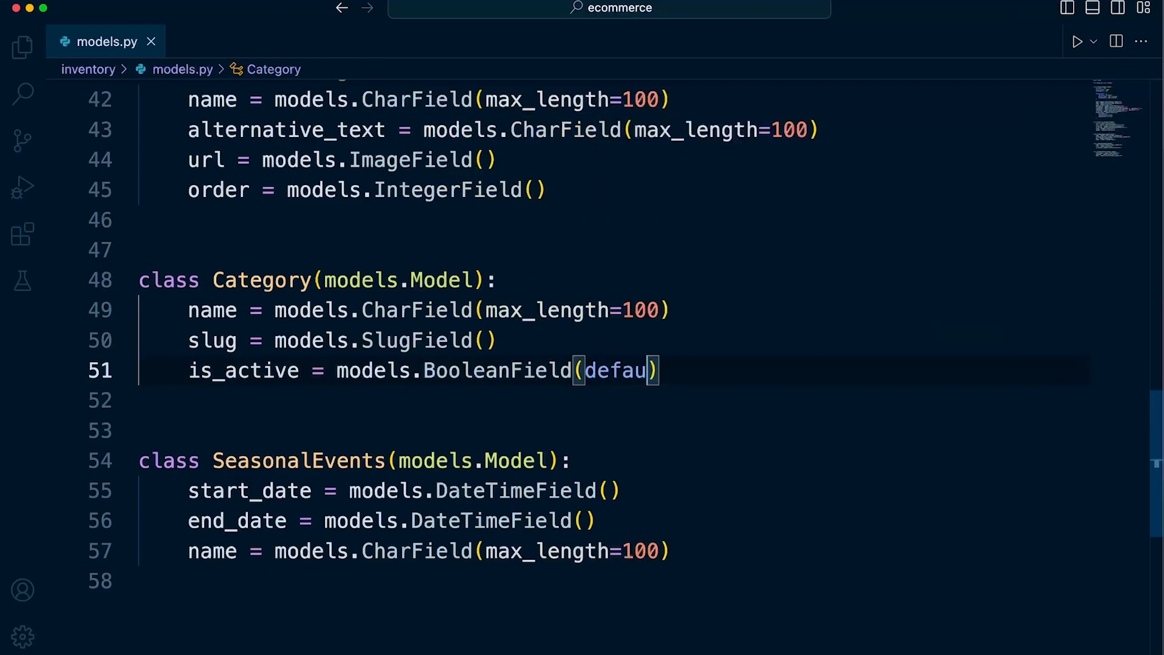
pyautogui.write('lt=')
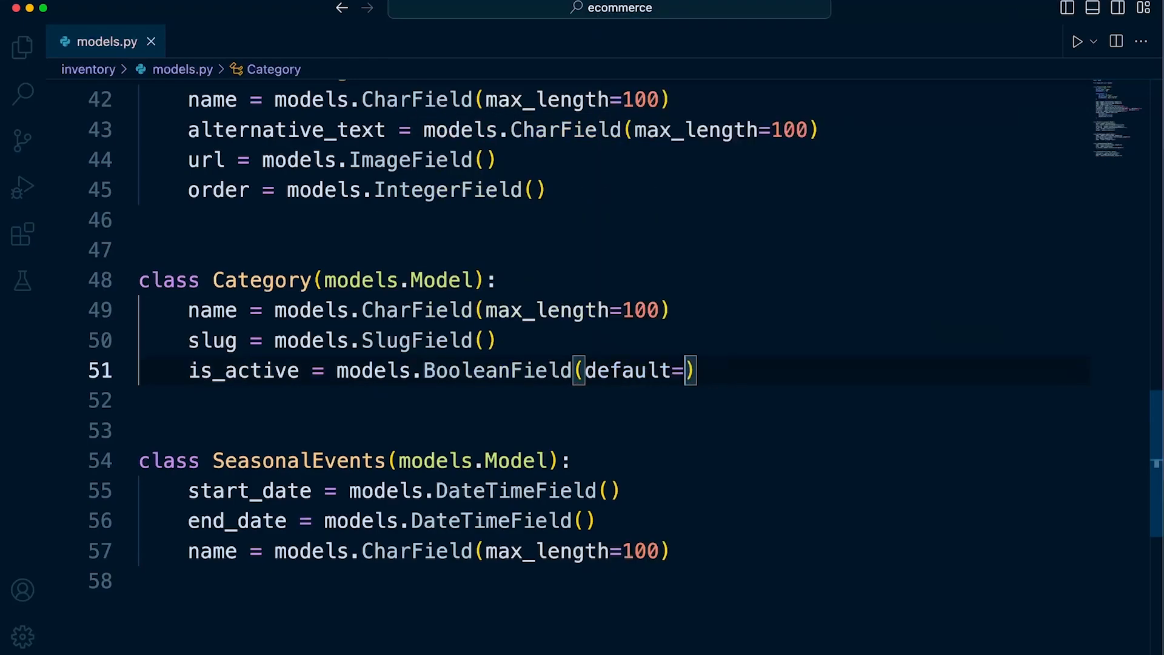
pyautogui.write('False')
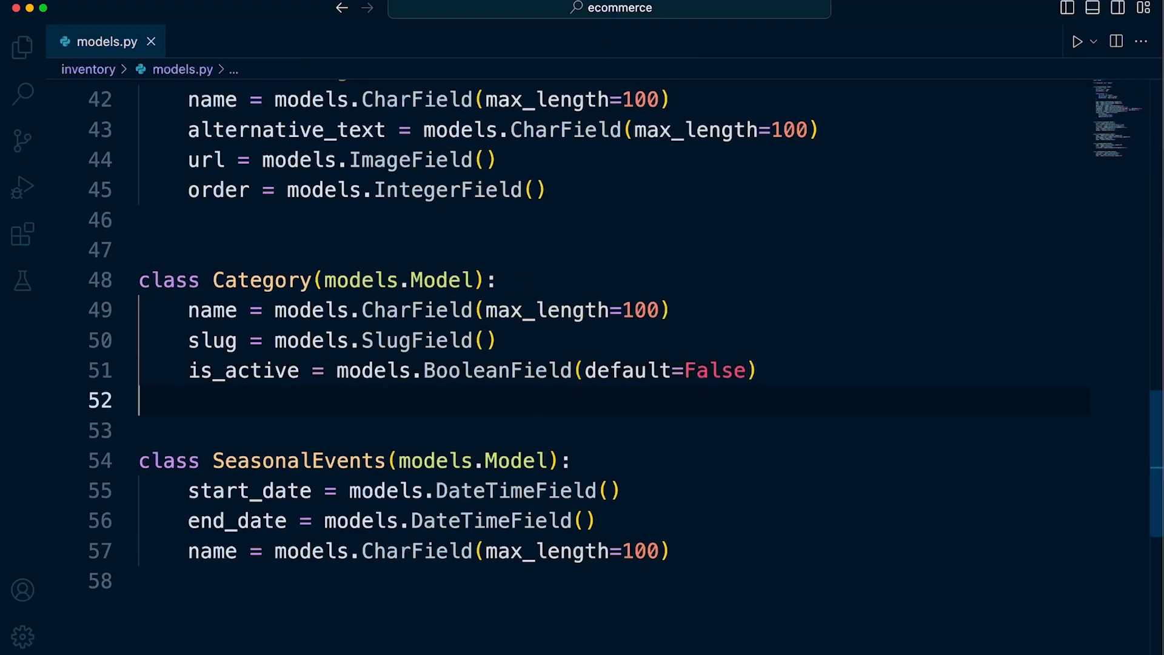
pyautogui.scroll(-3)
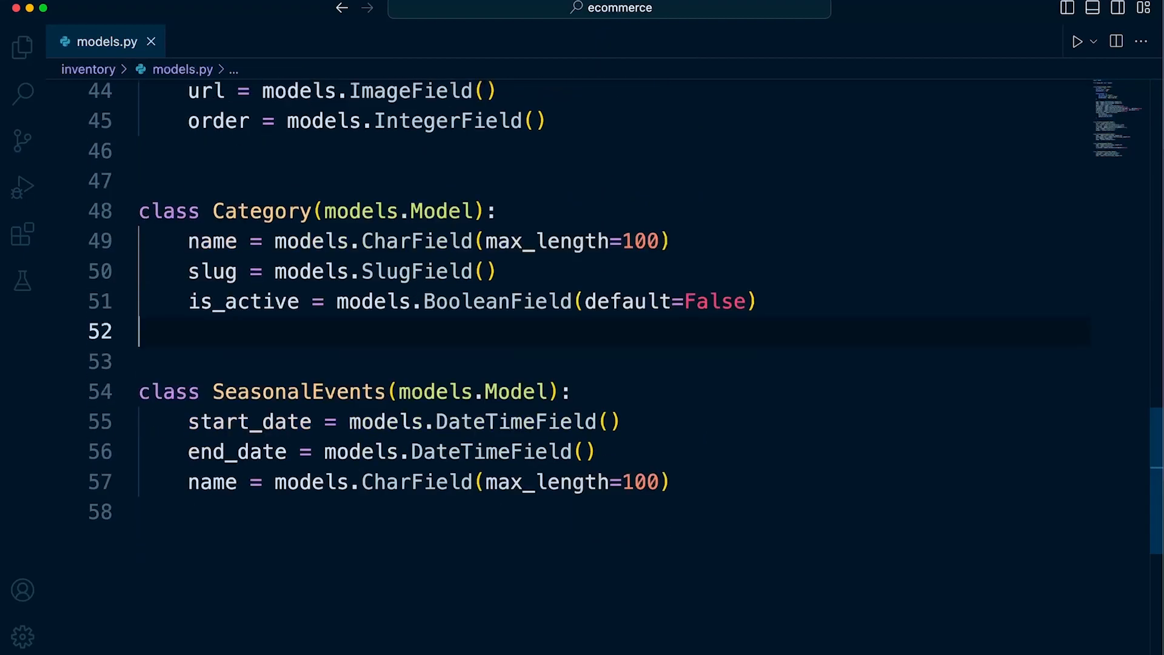
pyautogui.moveTo(212, 241)
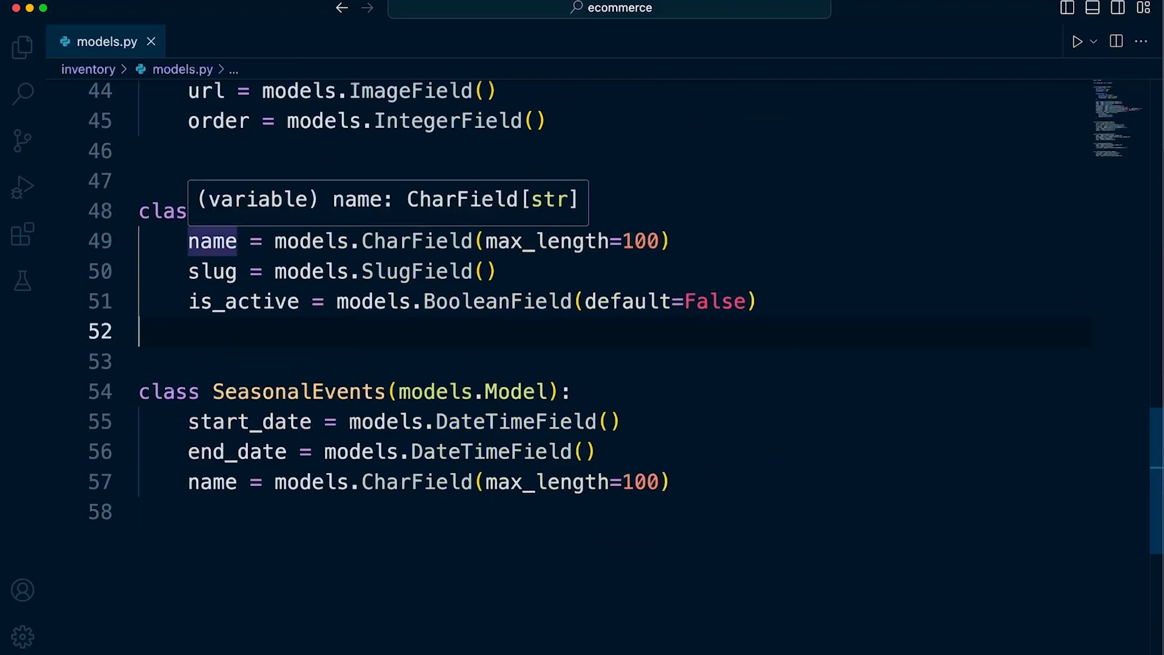